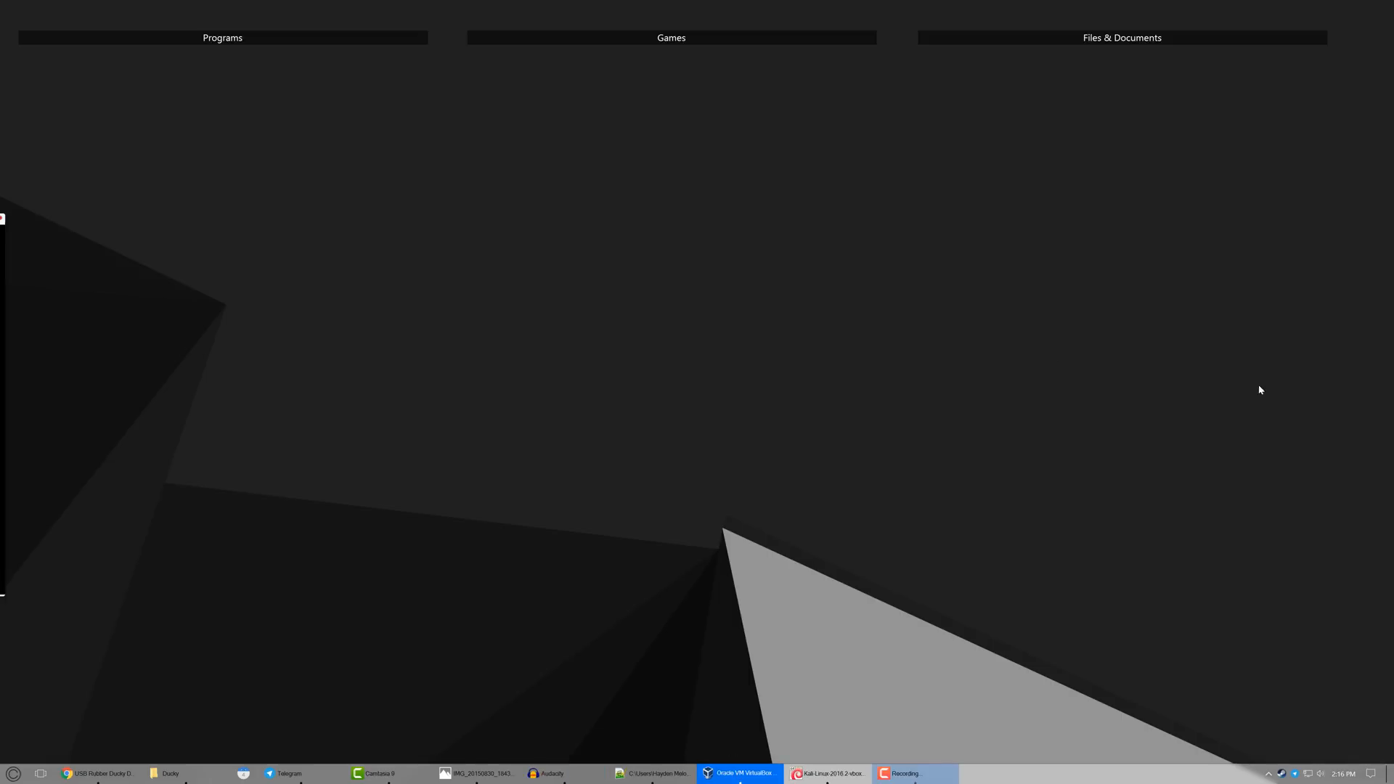
mouse_move(819, 730)
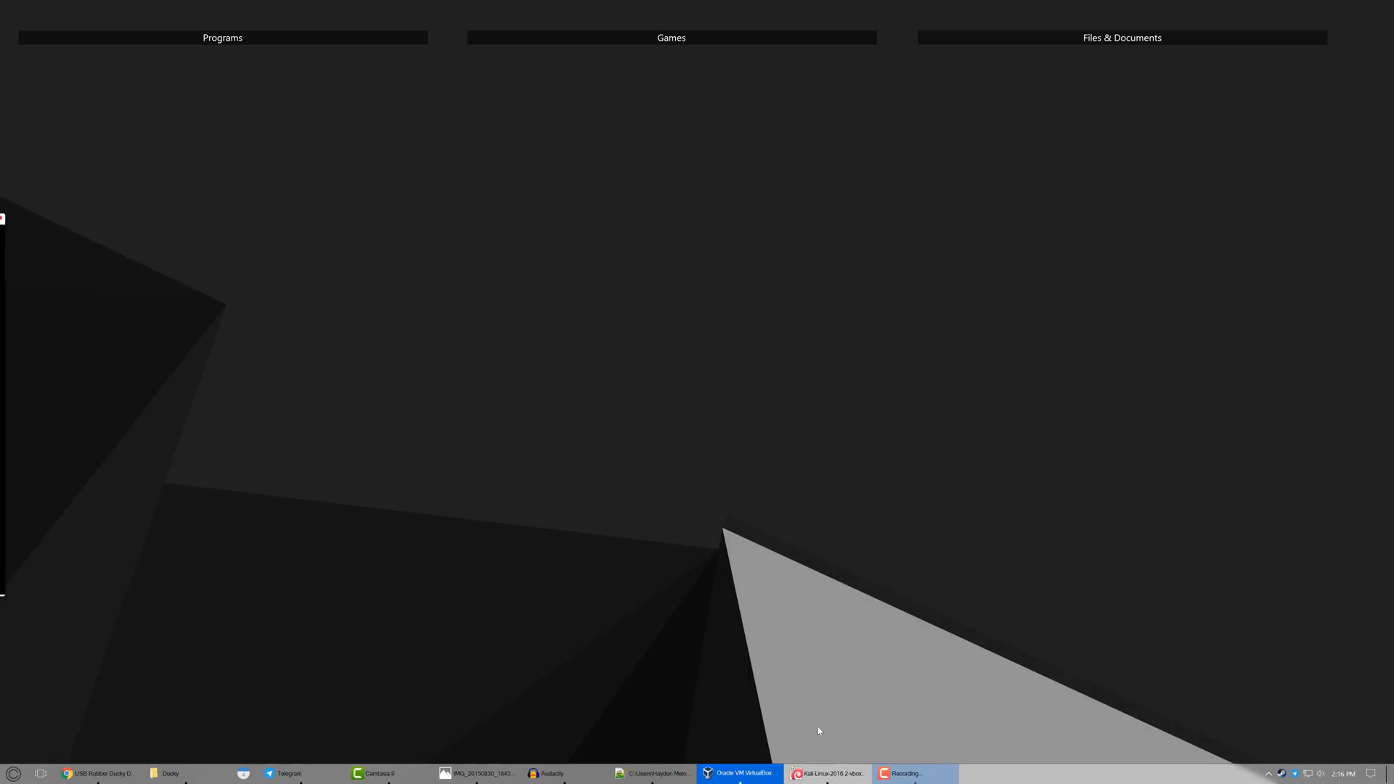
- Confirm in the Kali VM Settings that Adapter 1 is attached as a Bridged Adapter
left_click(834, 773)
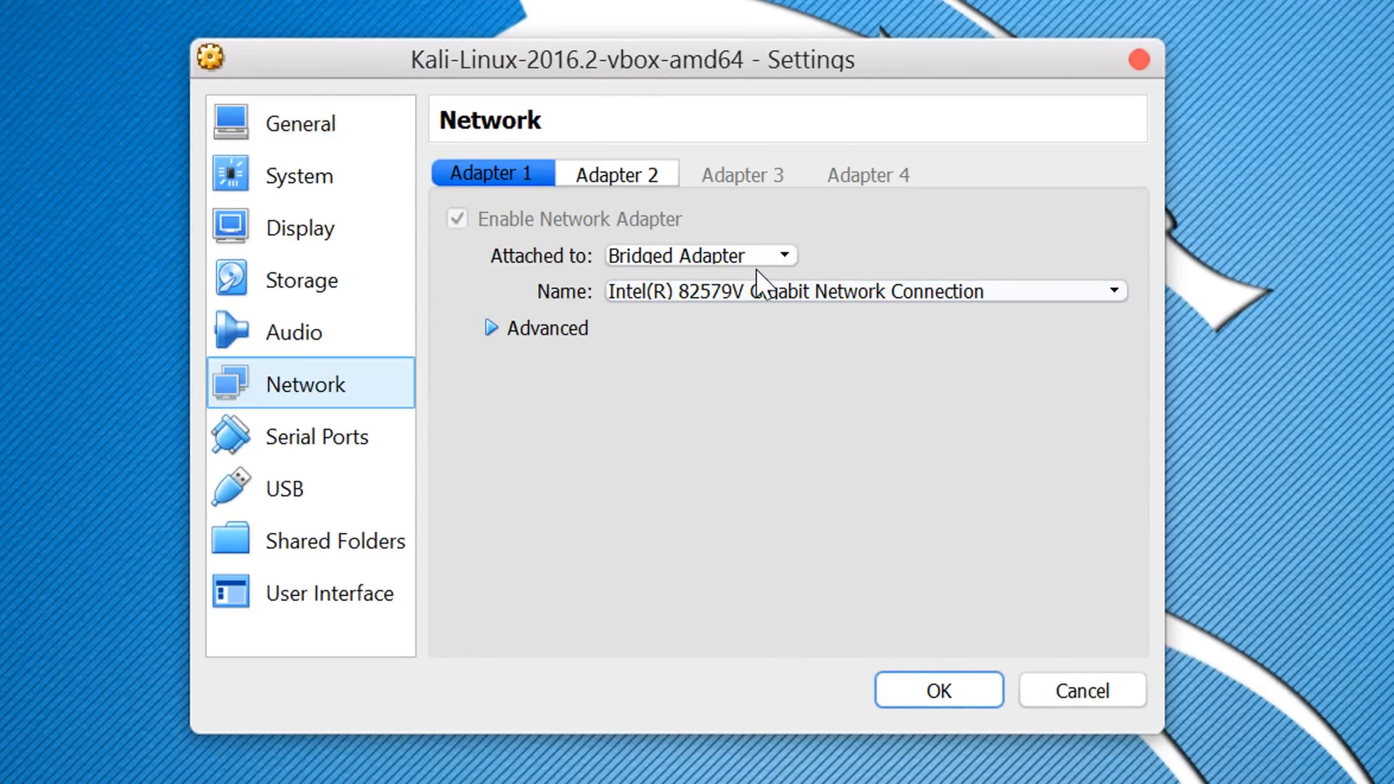
left_click(787, 254)
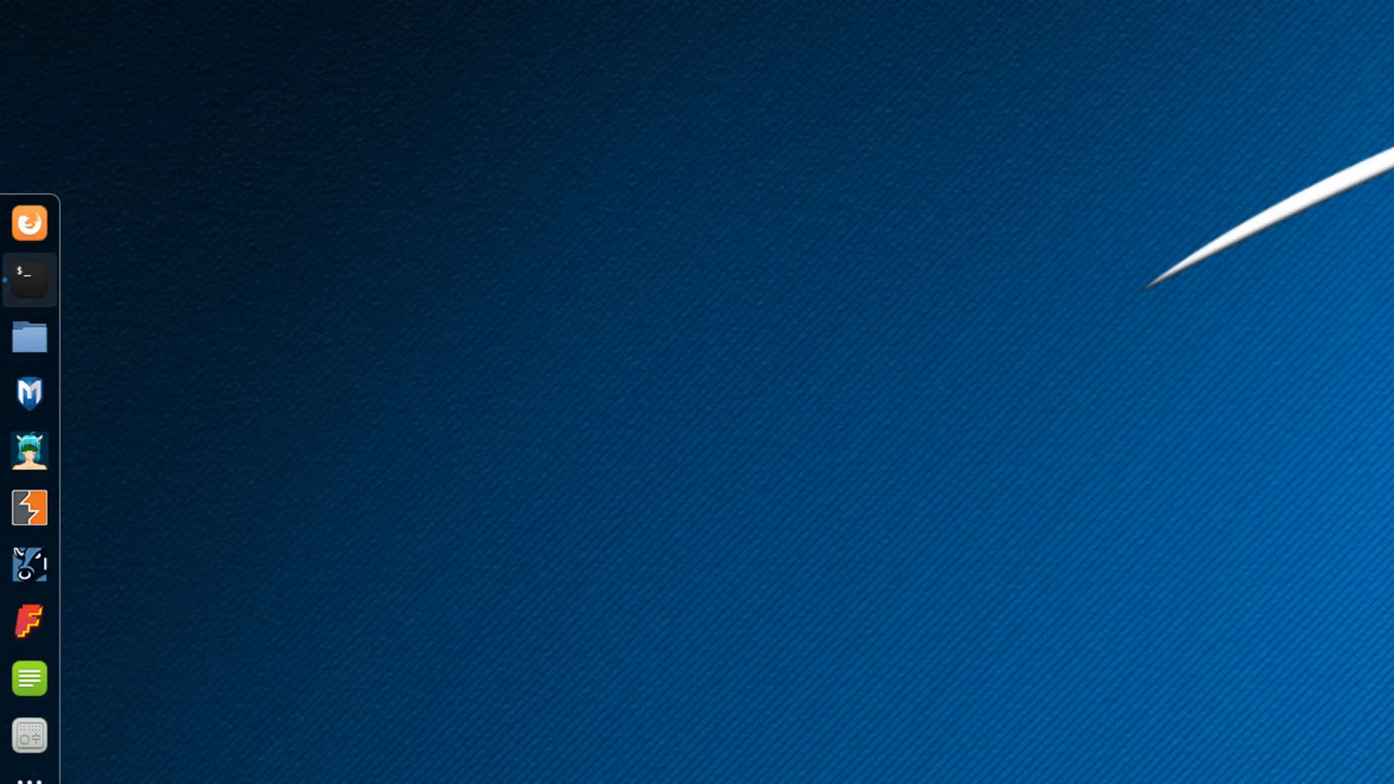
- Run ifconfig in a new terminal to read eth0's address 192.168.1.217
left_click(28, 280)
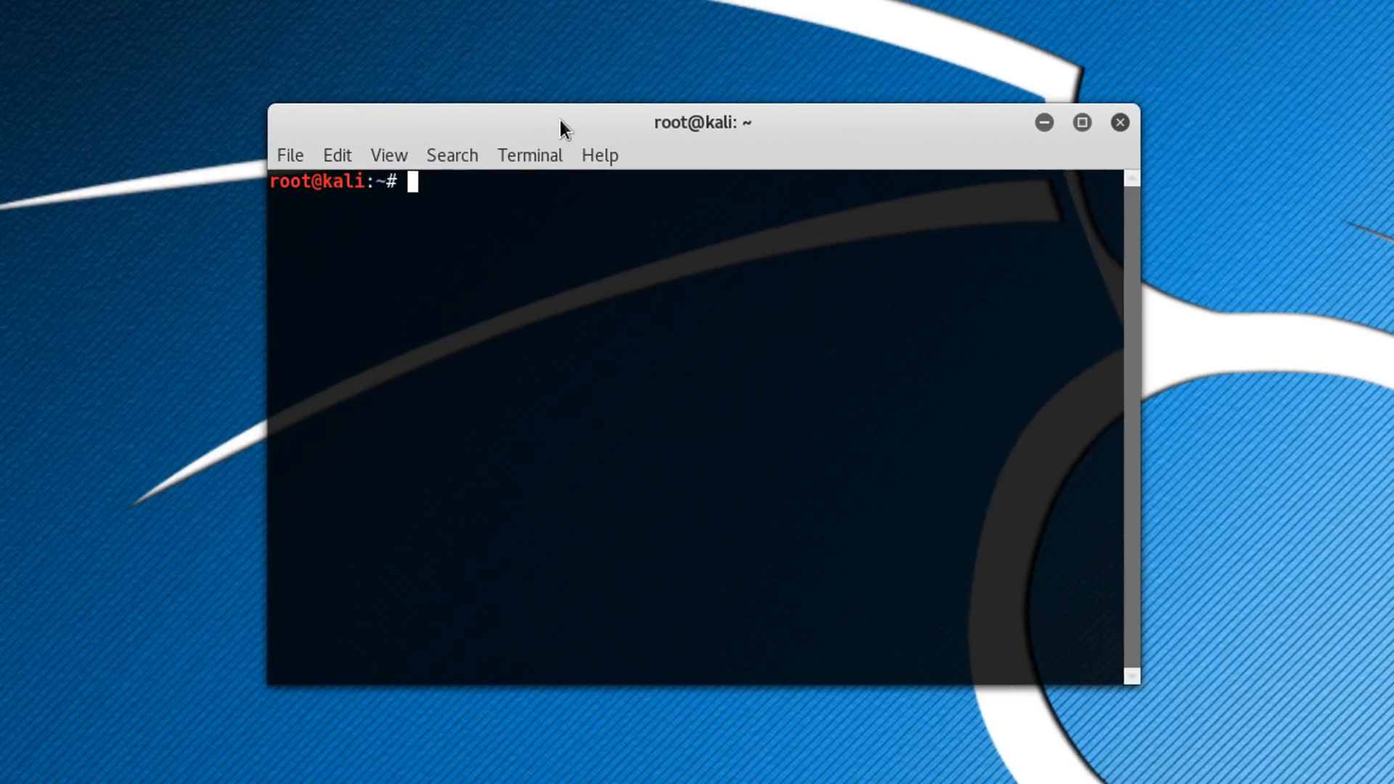
type("ifconfig")
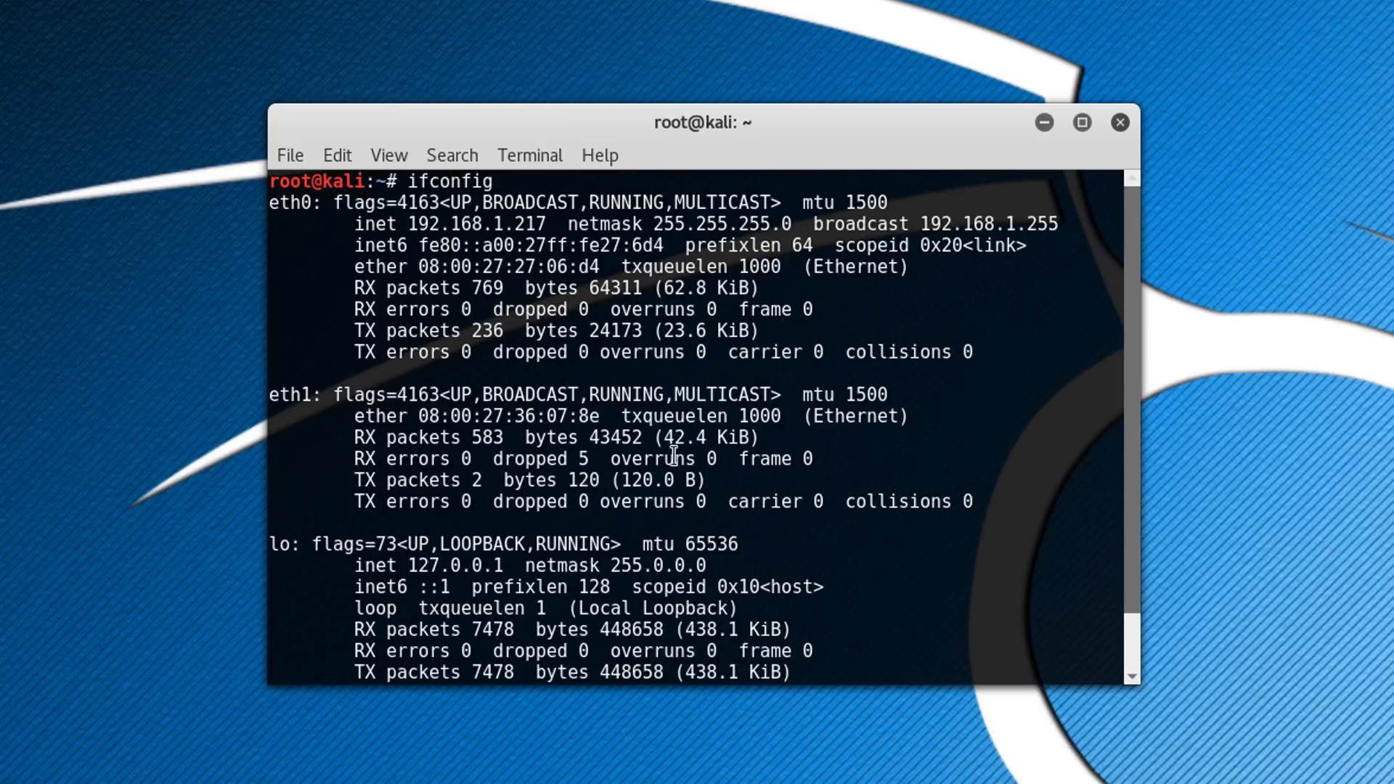
mouse_move(360, 223)
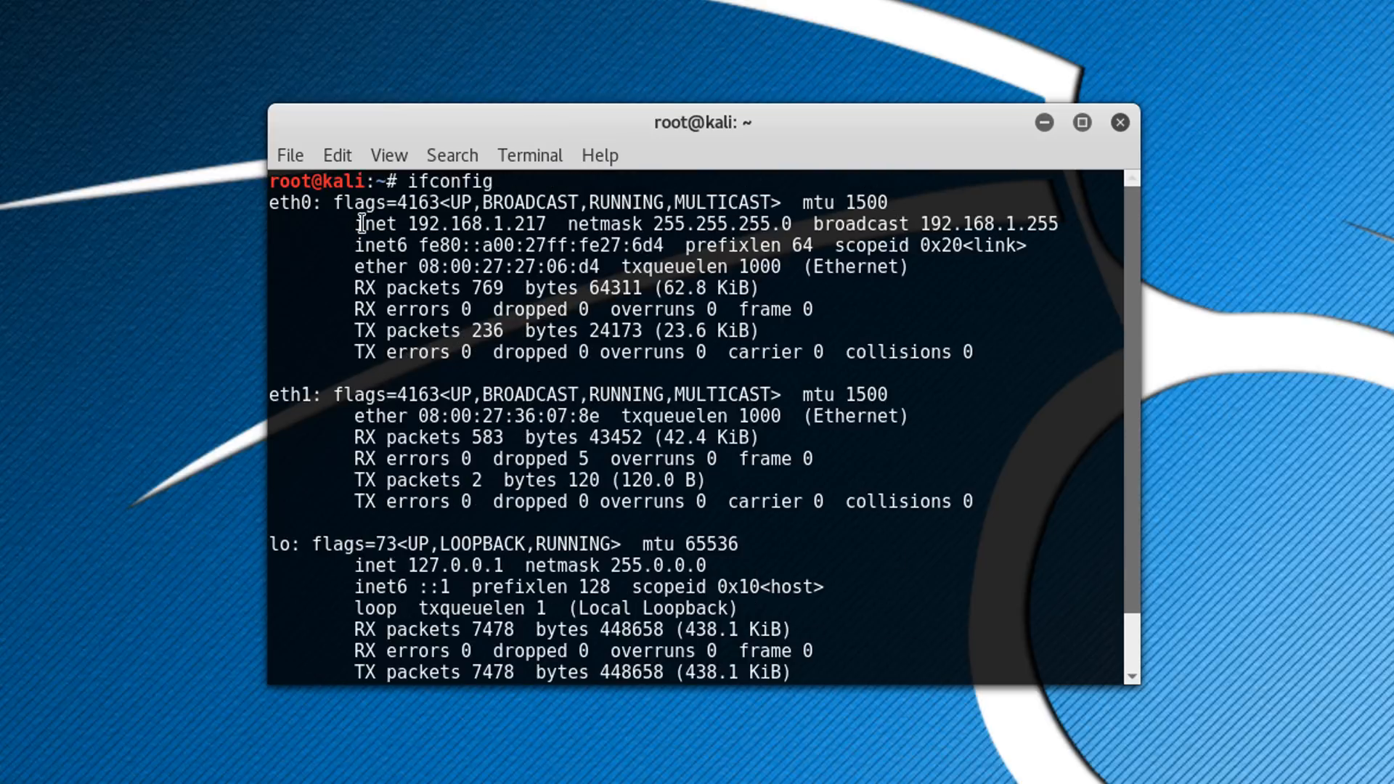
mouse_move(546, 229)
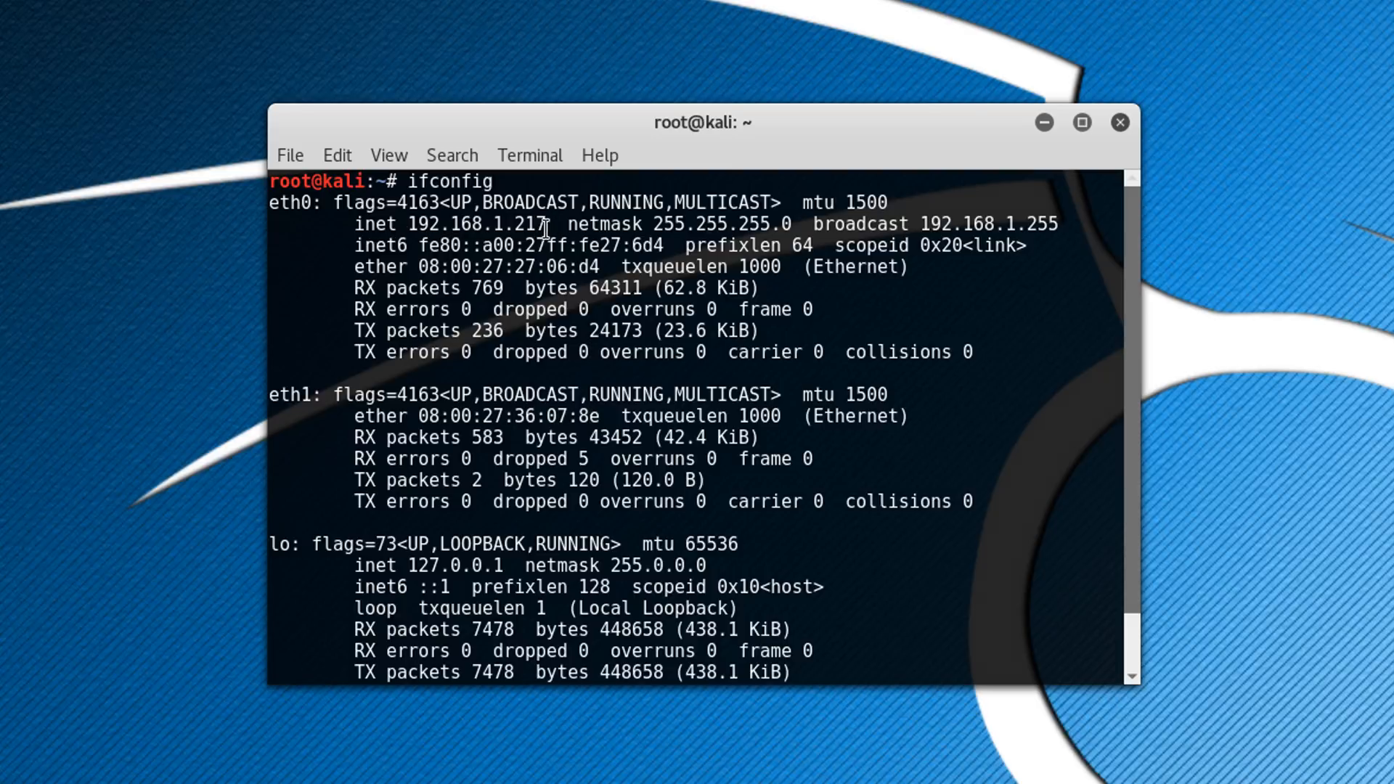
mouse_move(555, 312)
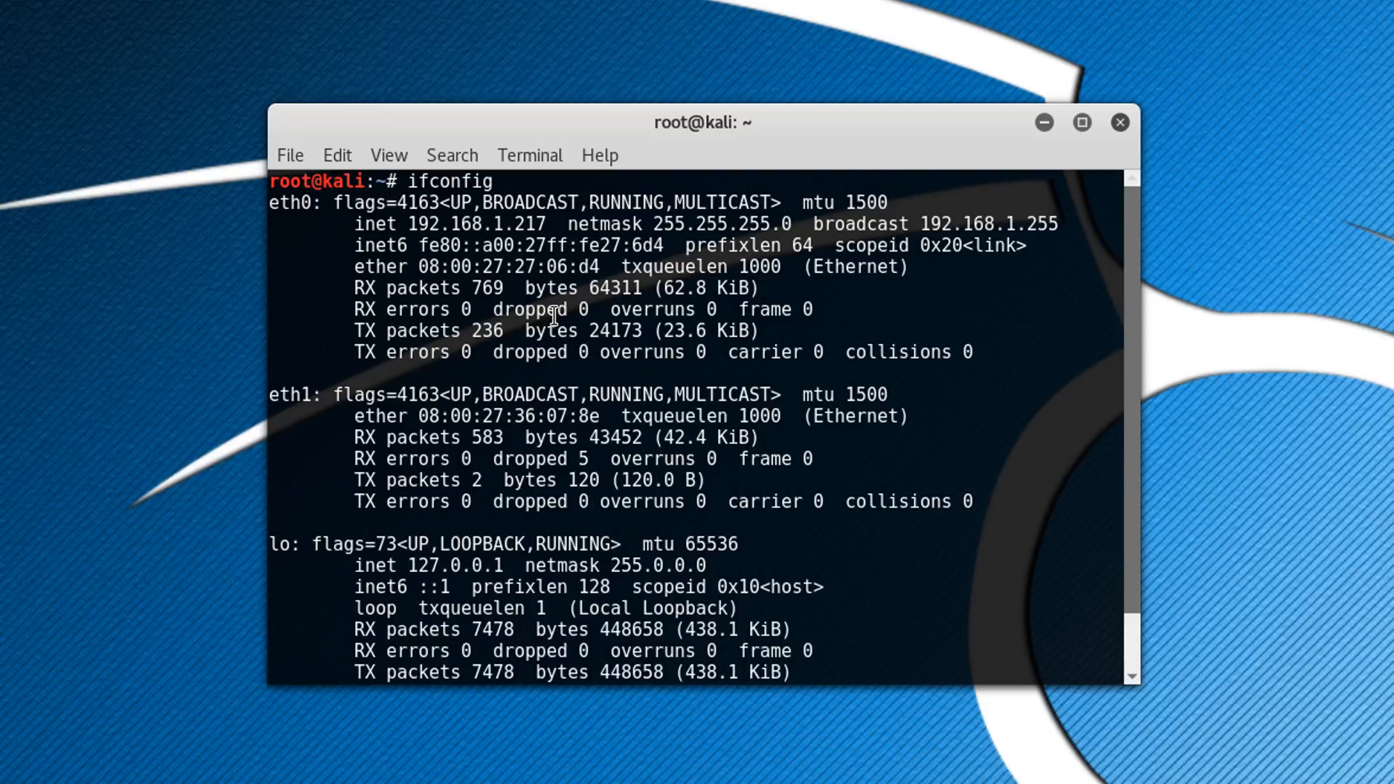
mouse_move(816, 269)
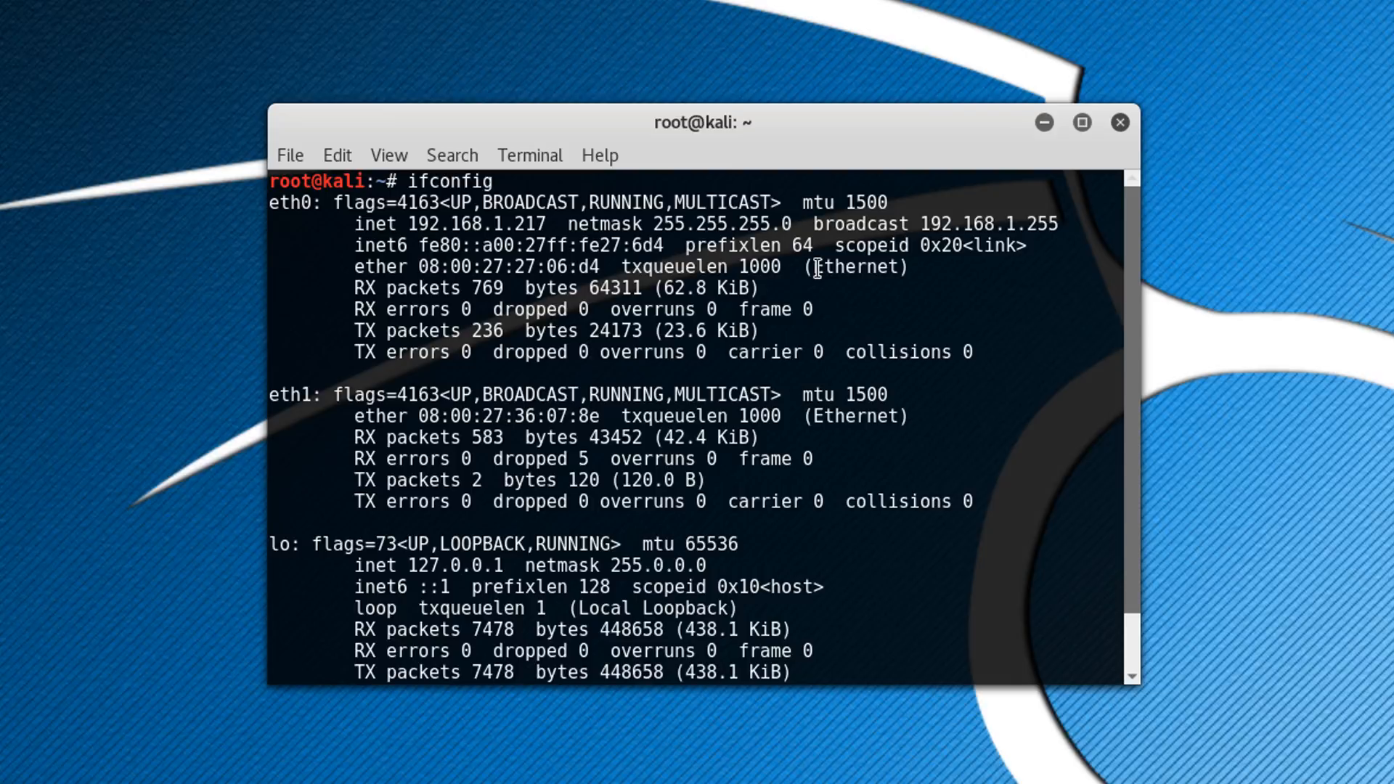
mouse_move(819, 267)
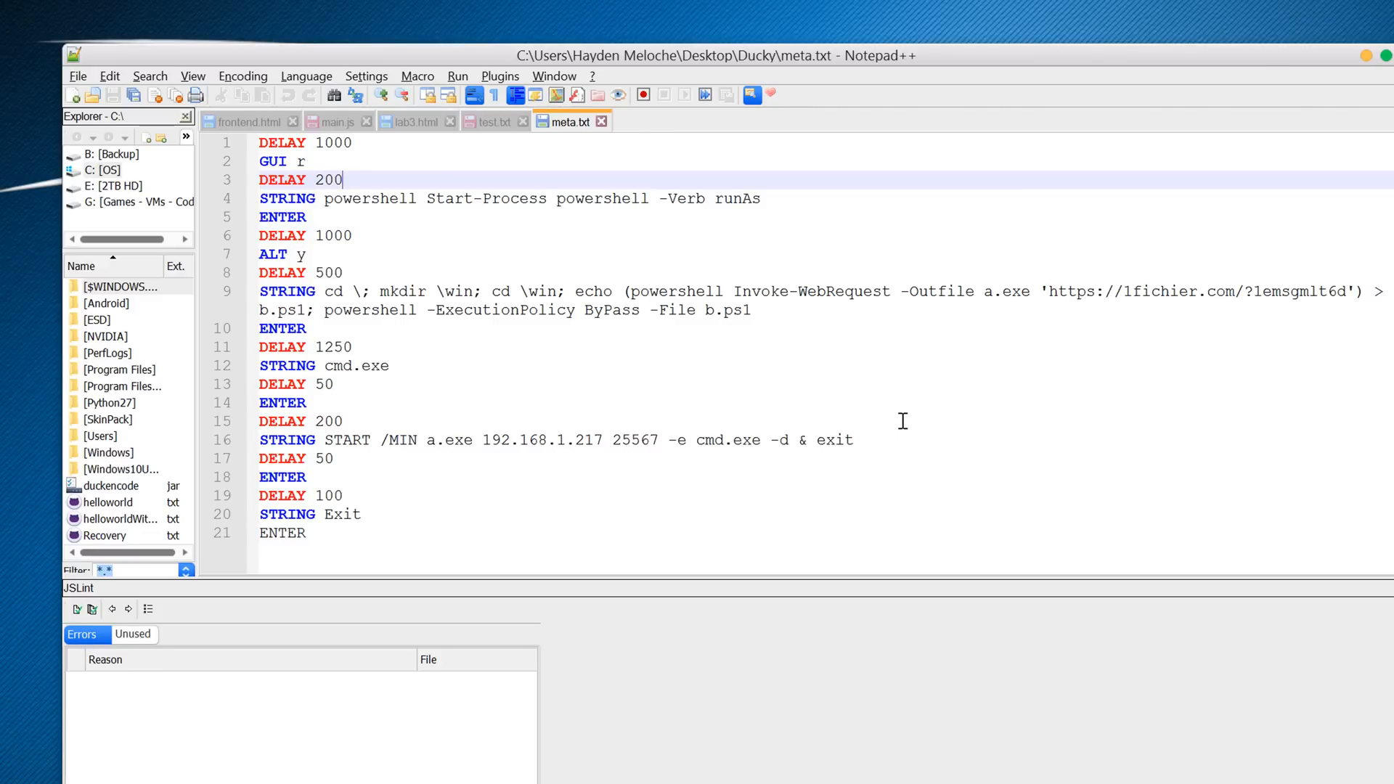
mouse_move(1051, 302)
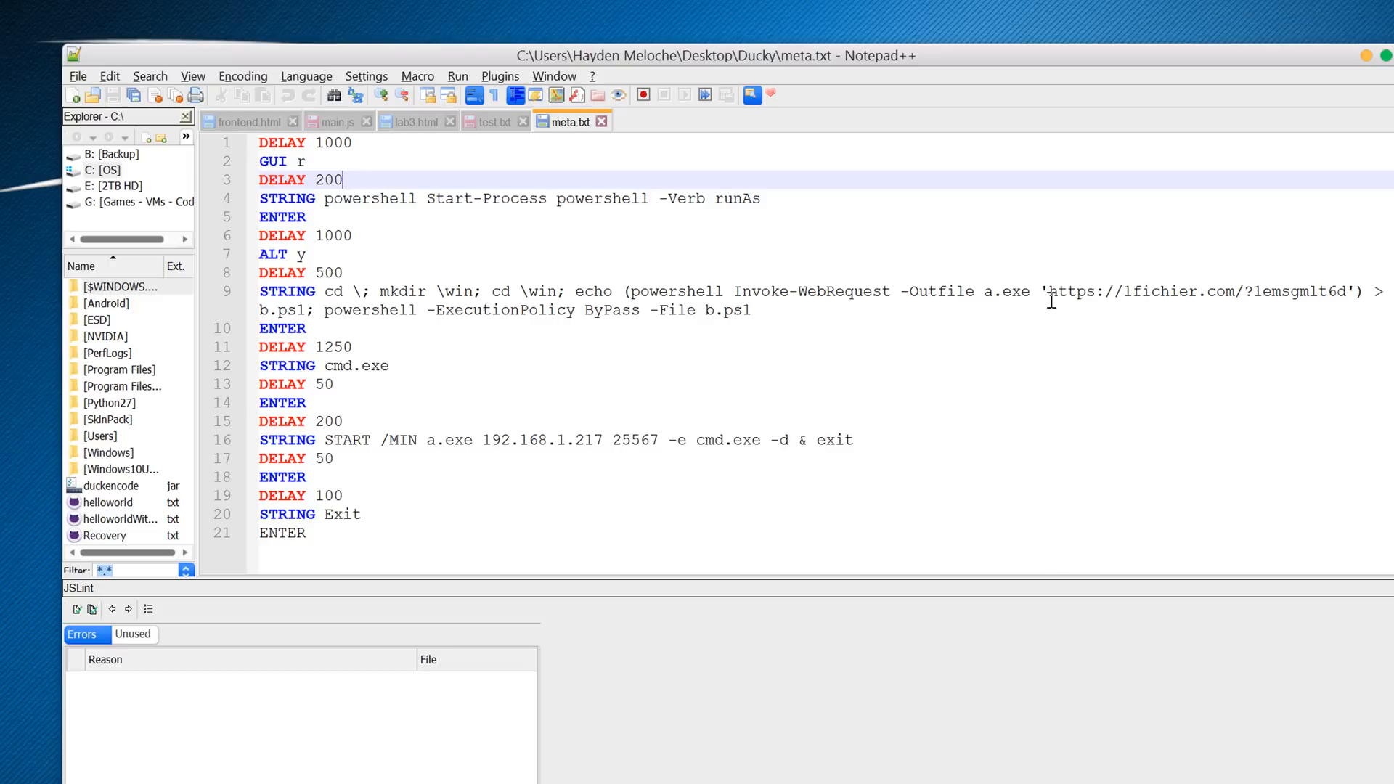
- Highlight the meta.txt payload line targeting 192.168.1.217 on port 25567
left_click_drag(1049, 292, 1351, 291)
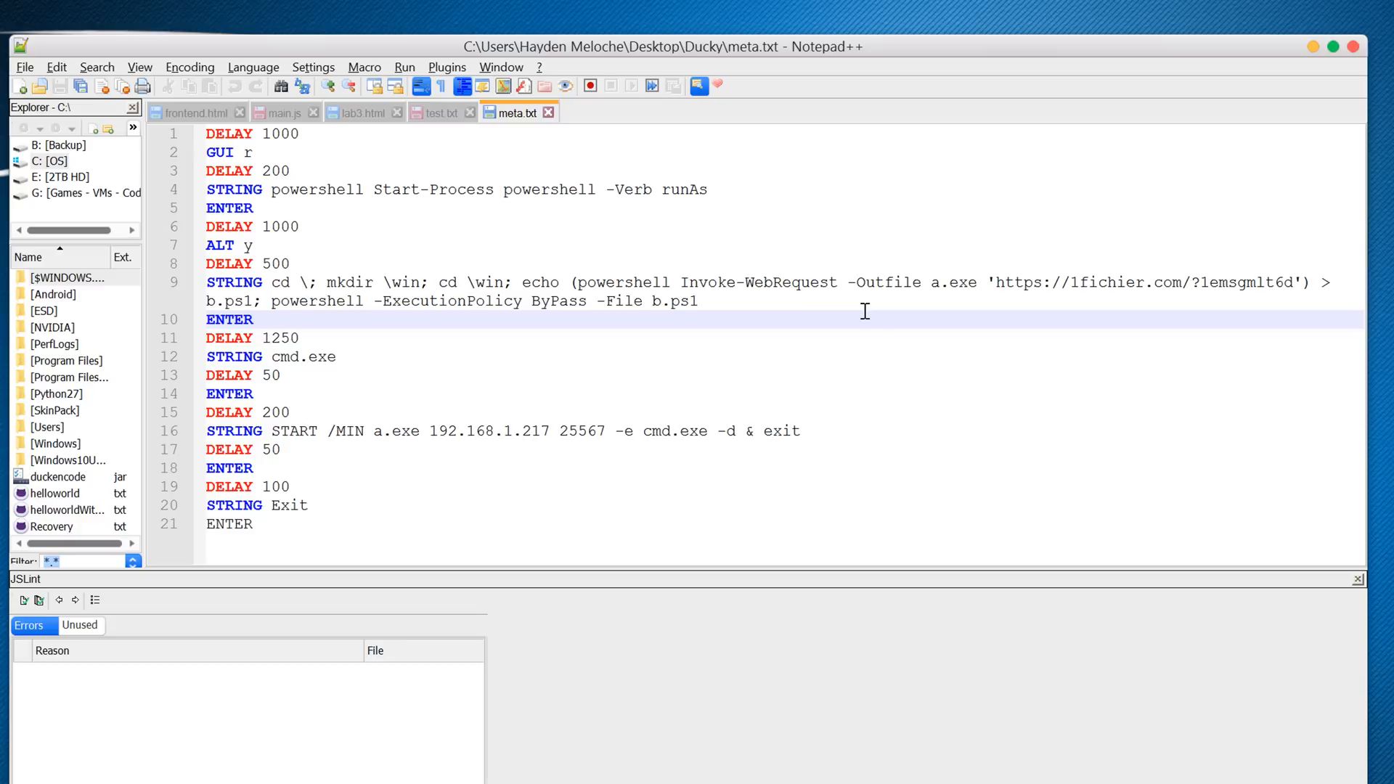
mouse_move(962, 340)
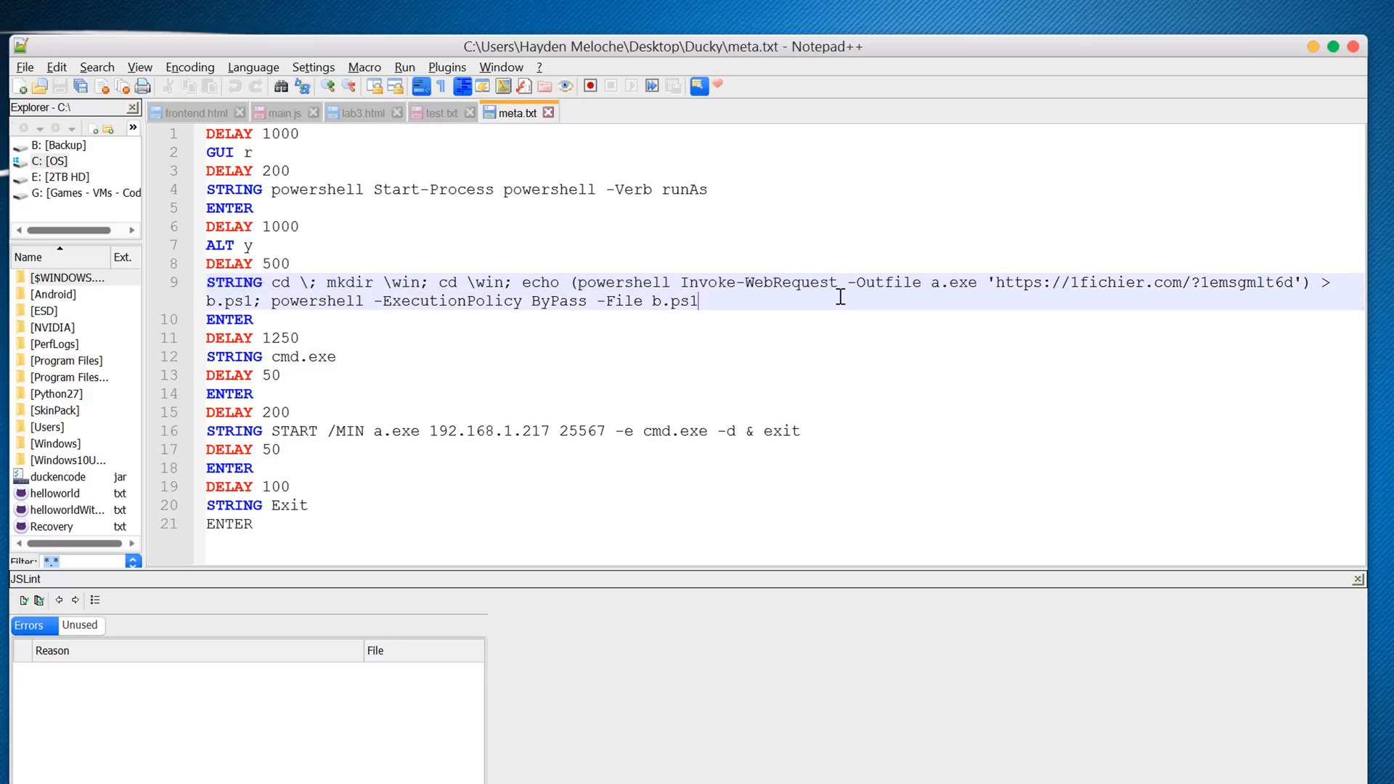
mouse_move(649, 189)
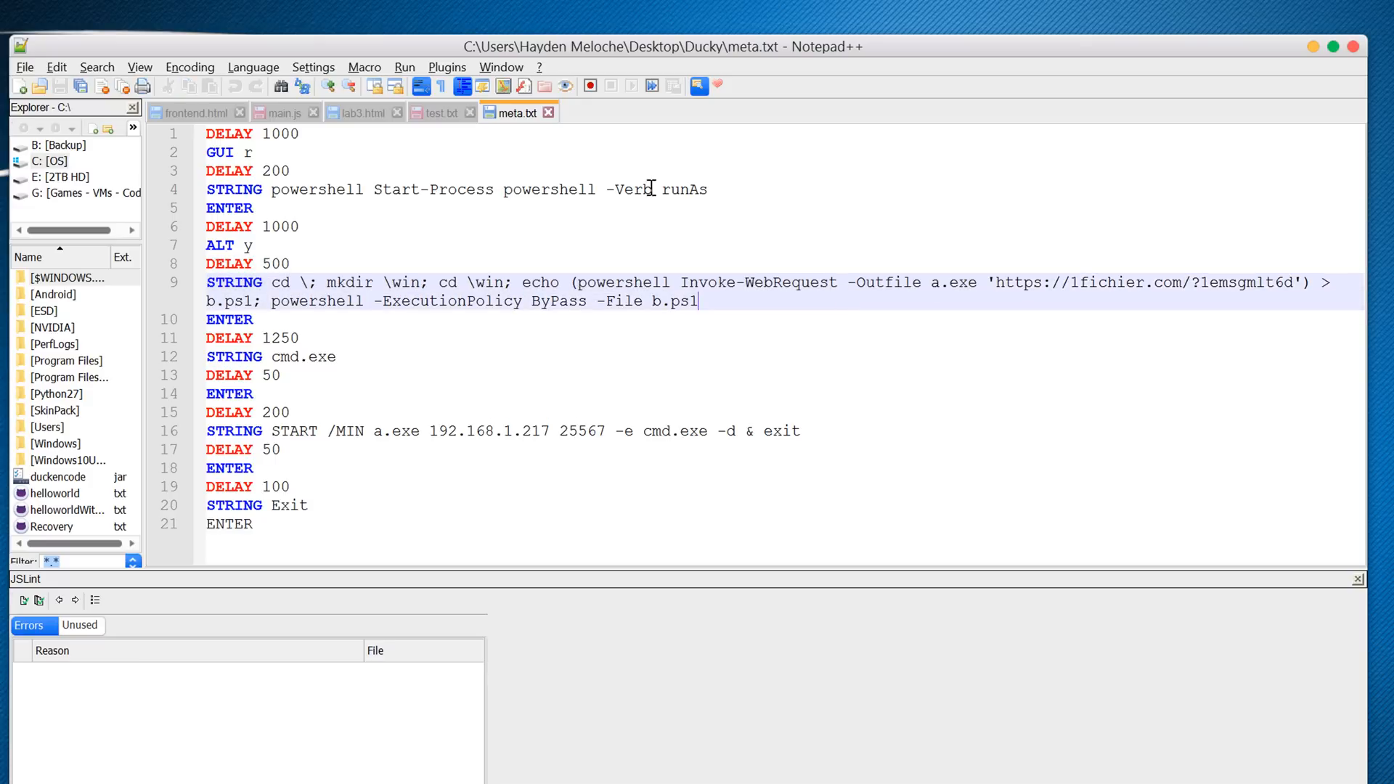
mouse_move(854, 335)
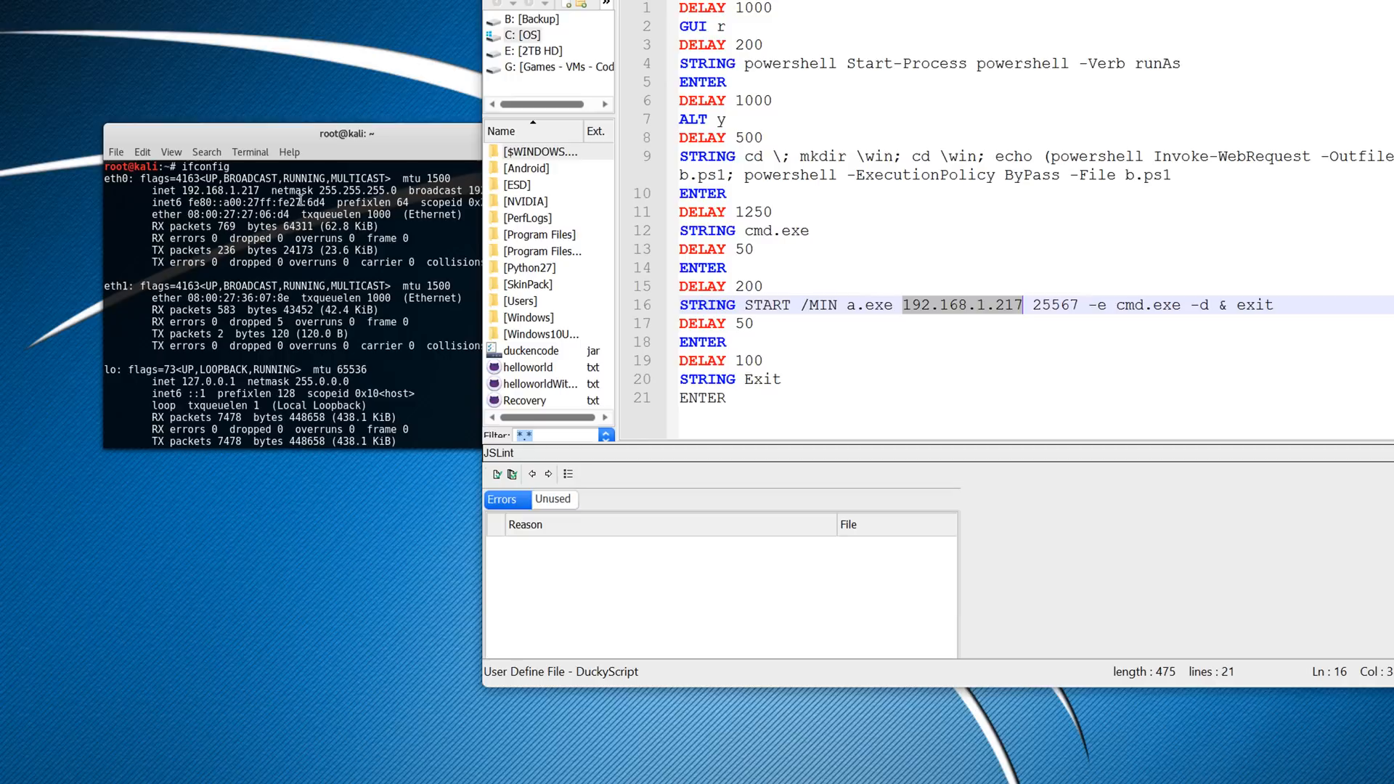
mouse_move(712, 267)
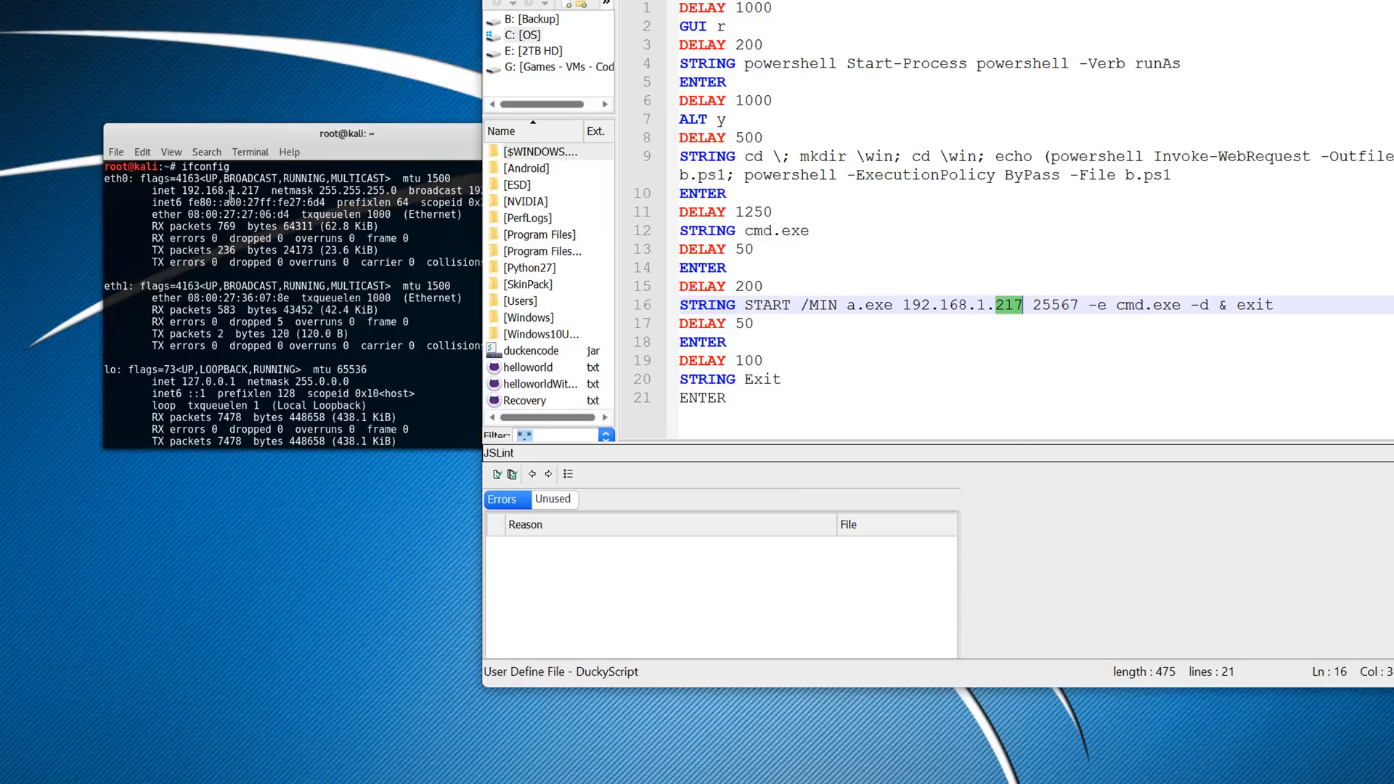
mouse_move(920, 305)
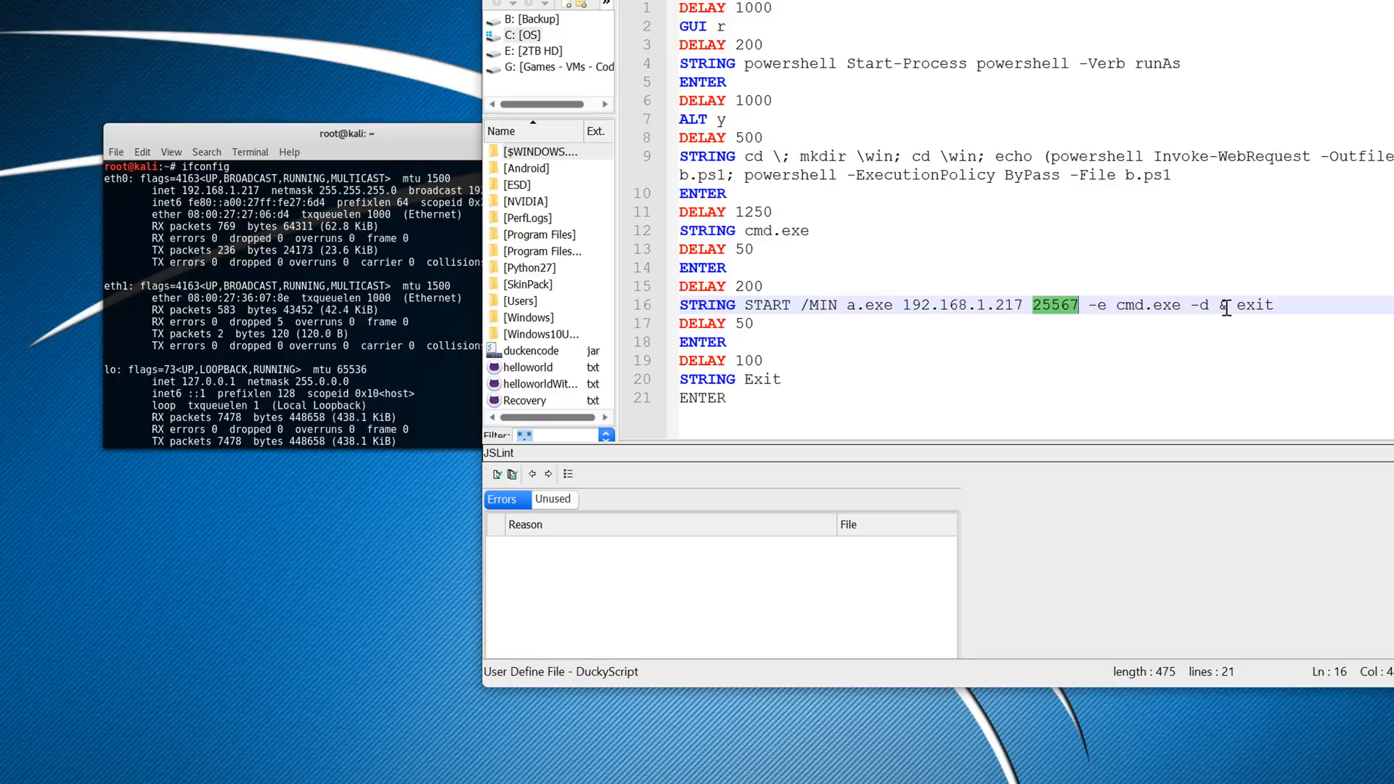
mouse_move(1225, 289)
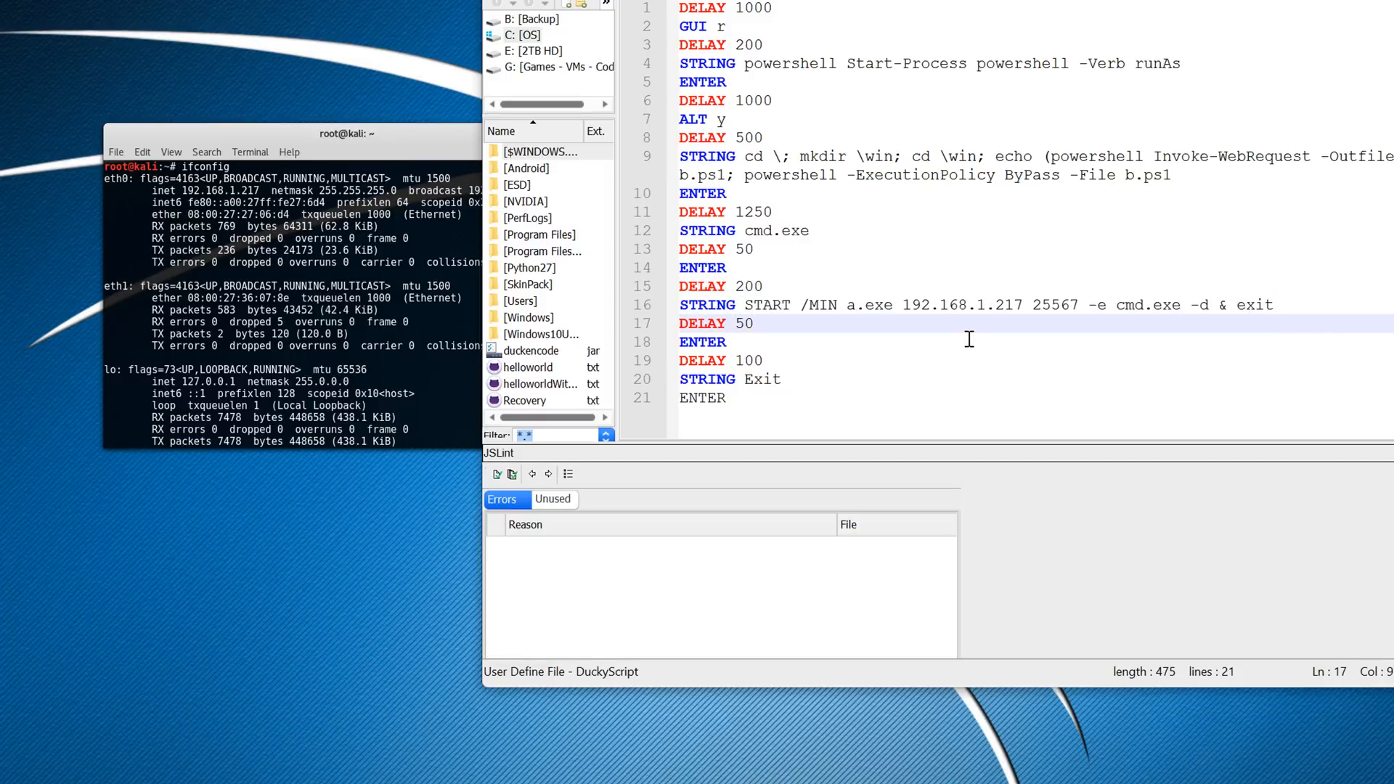
mouse_move(906, 305)
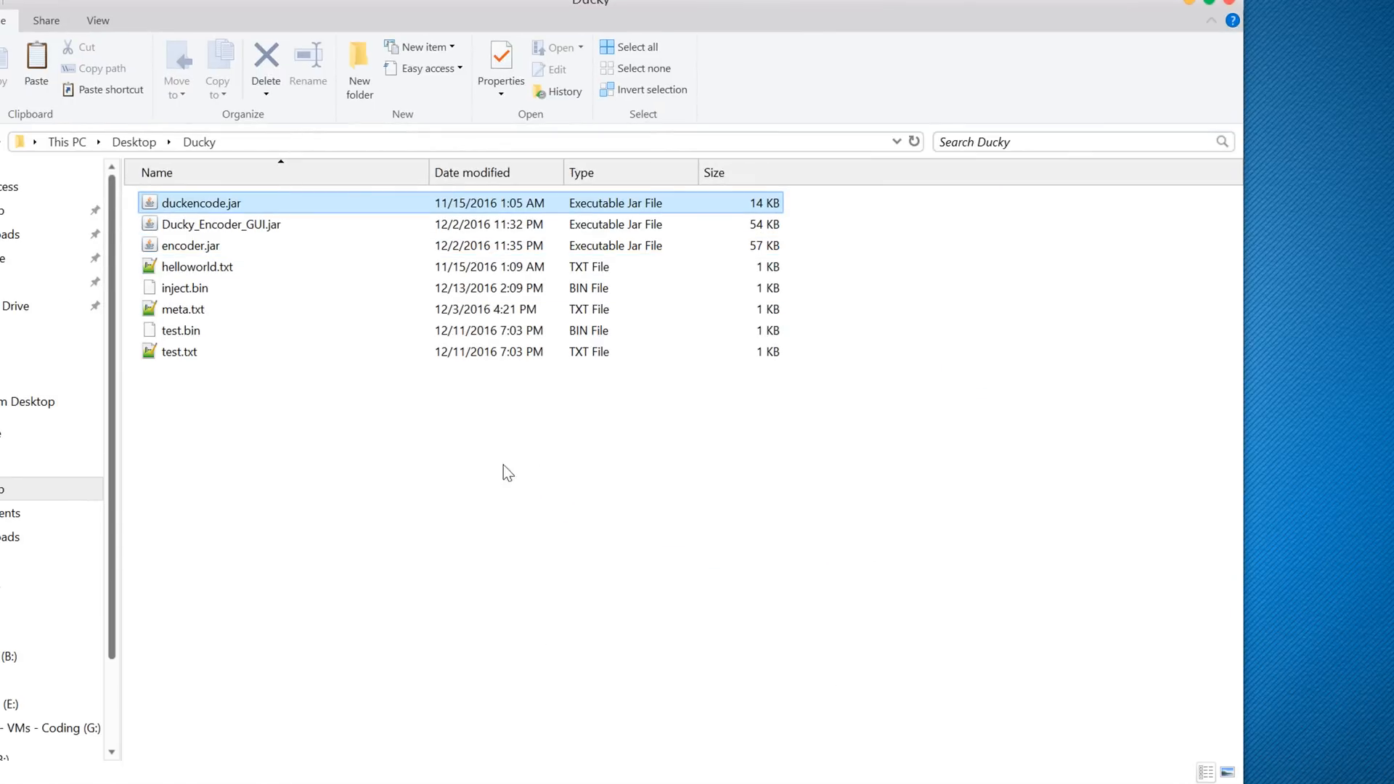
mouse_move(497, 589)
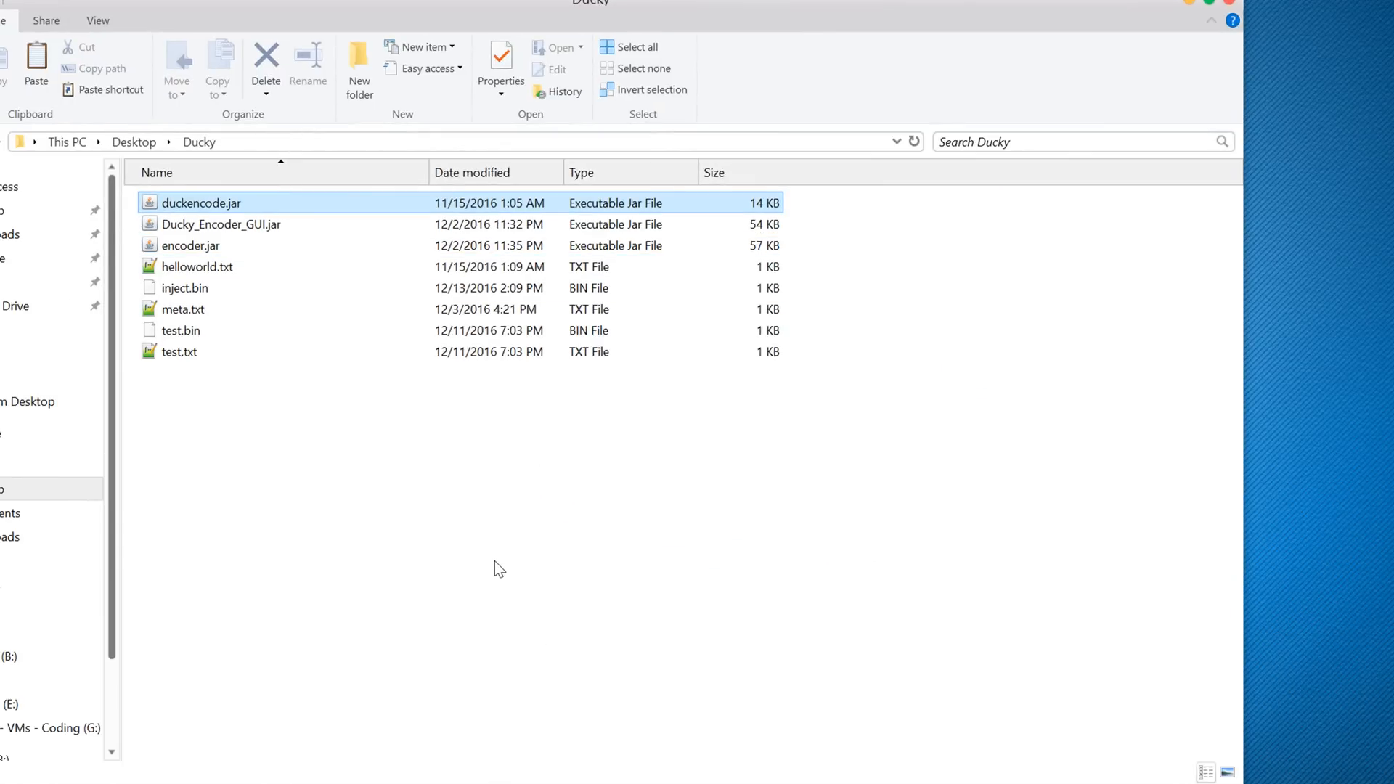
- Run java -jar encoder.jar -i meta.txt in the Ducky folder to regenerate inject.bin
right_click(496, 569)
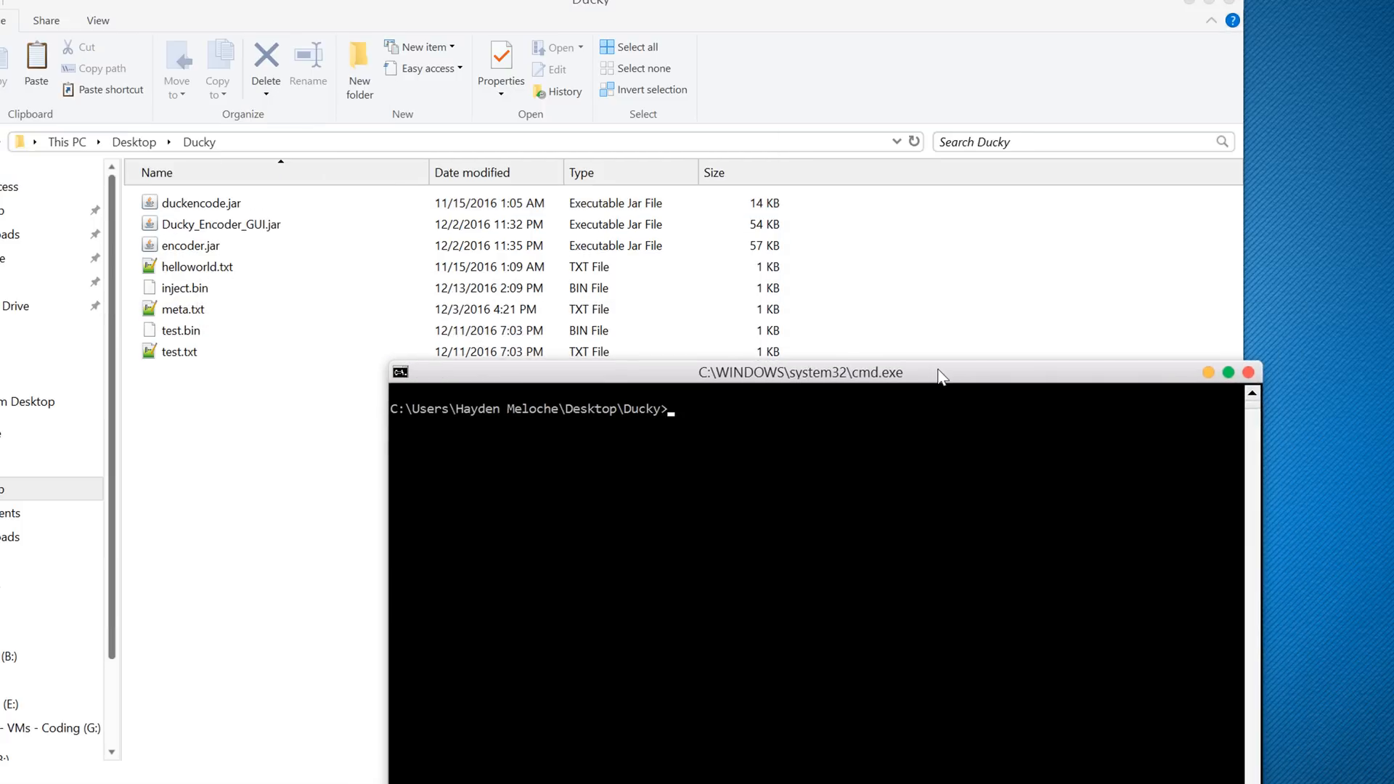
type("java")
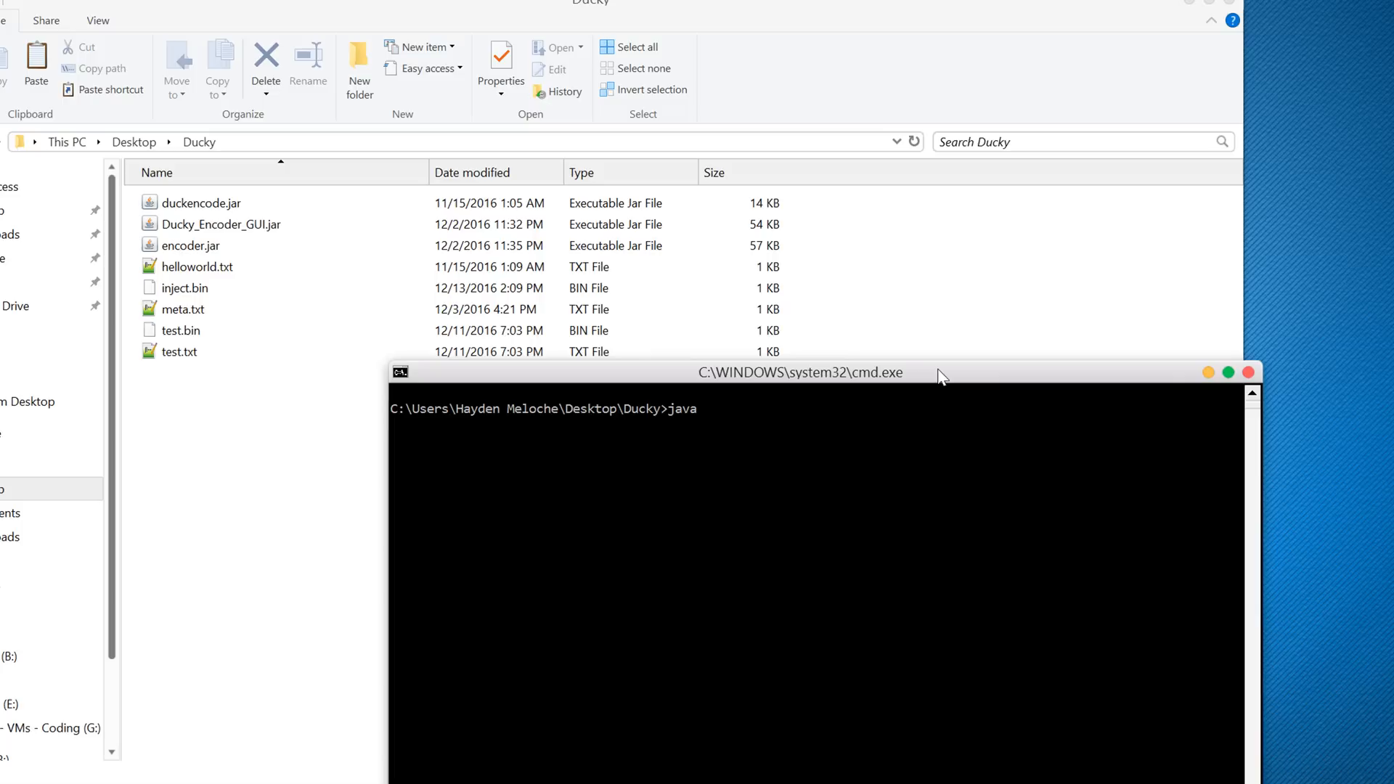
type("-jar encoder.jar")
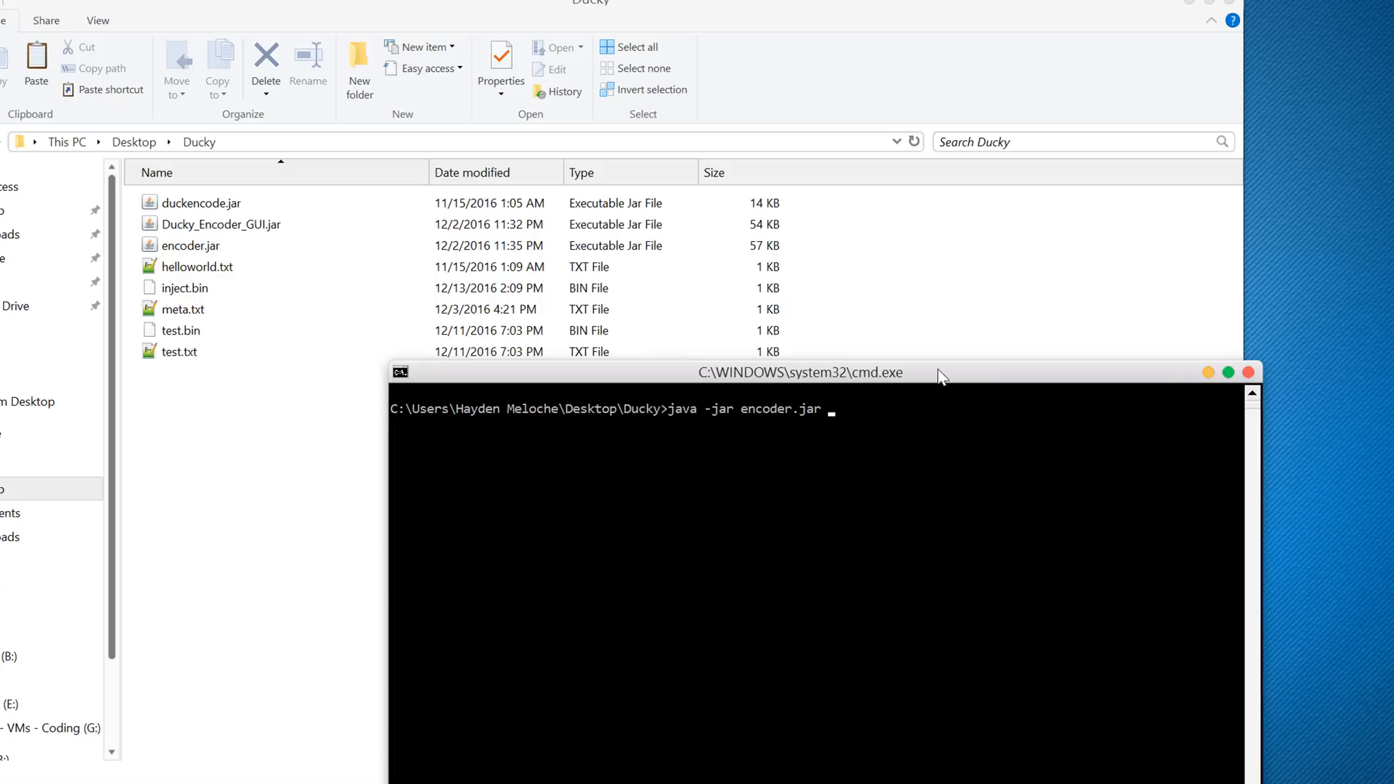
type("-i meta.txt")
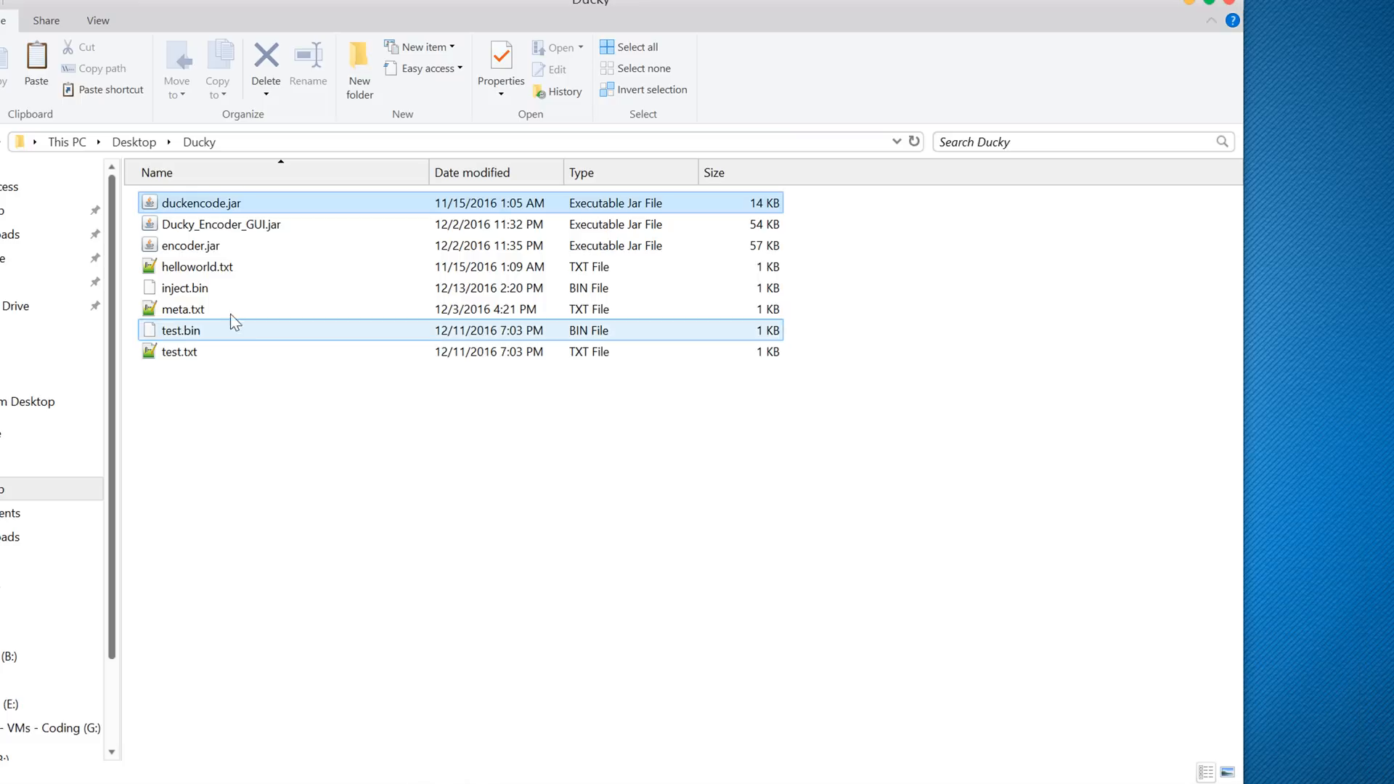
mouse_move(227, 306)
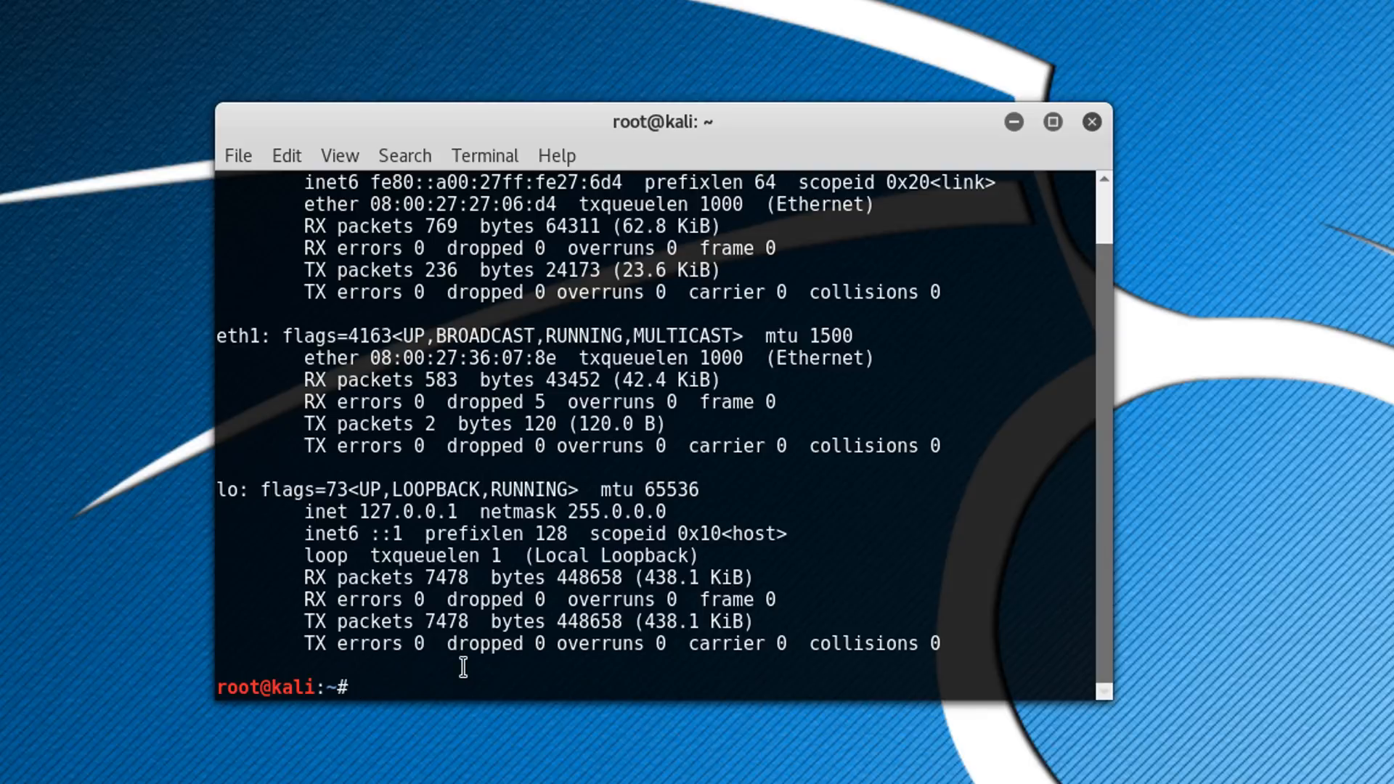
- Enter the netcat listener command nc -lp 25567 at the root prompt
type("nc")
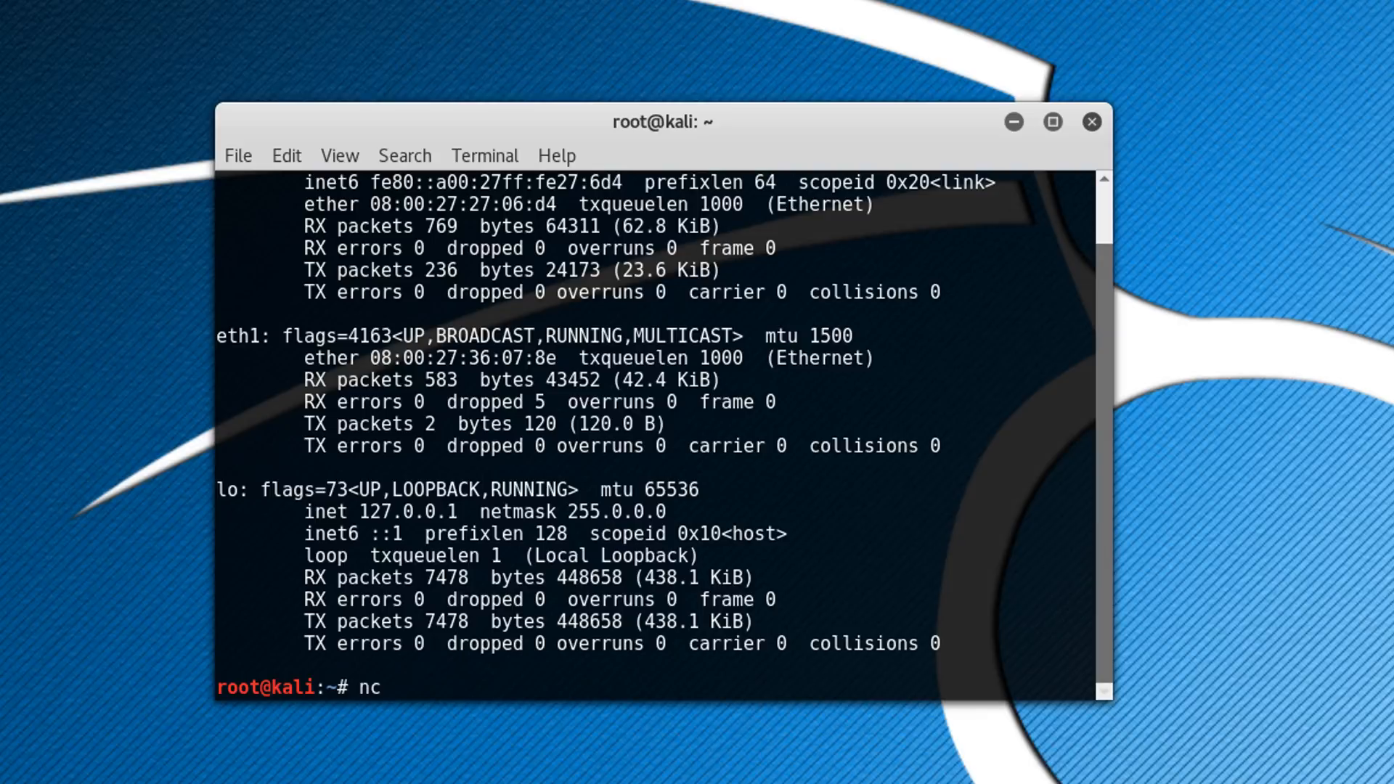
type("-")
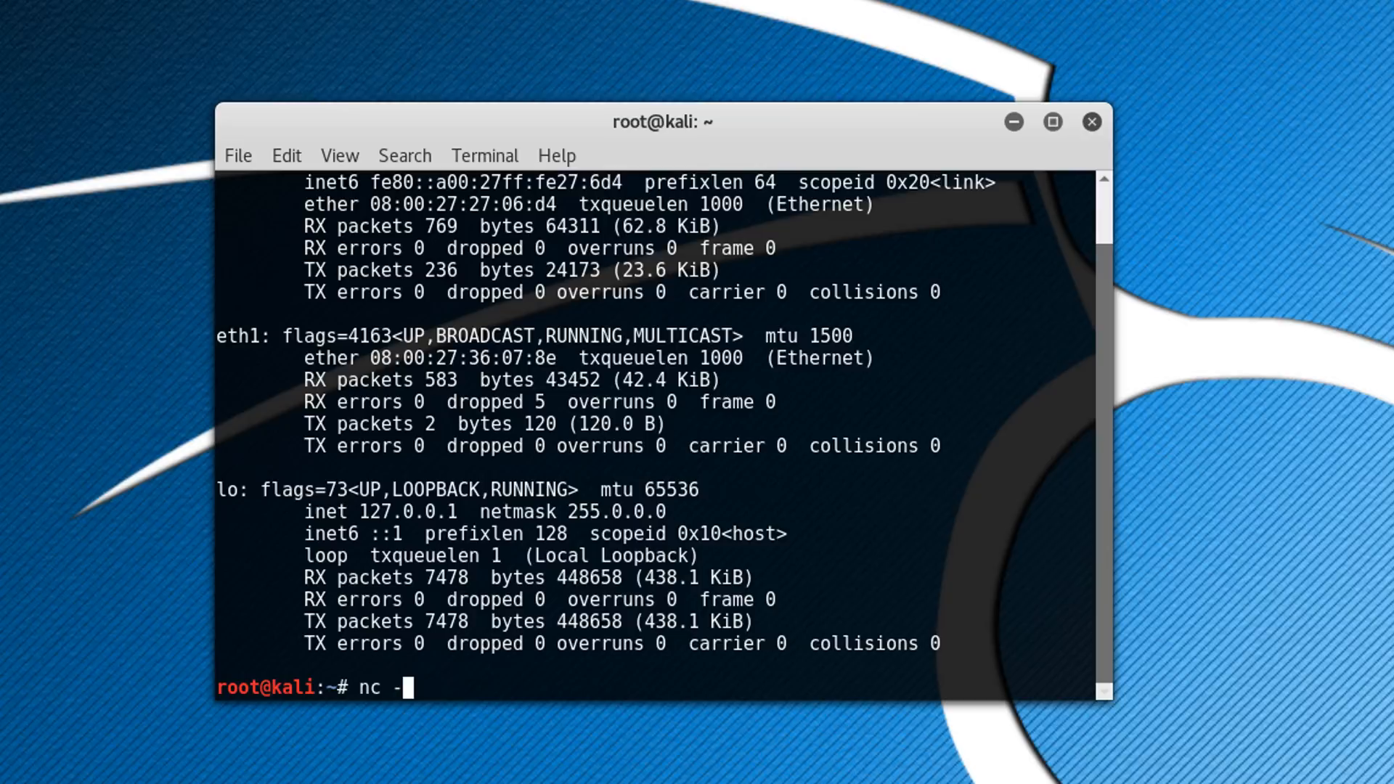
type("lp")
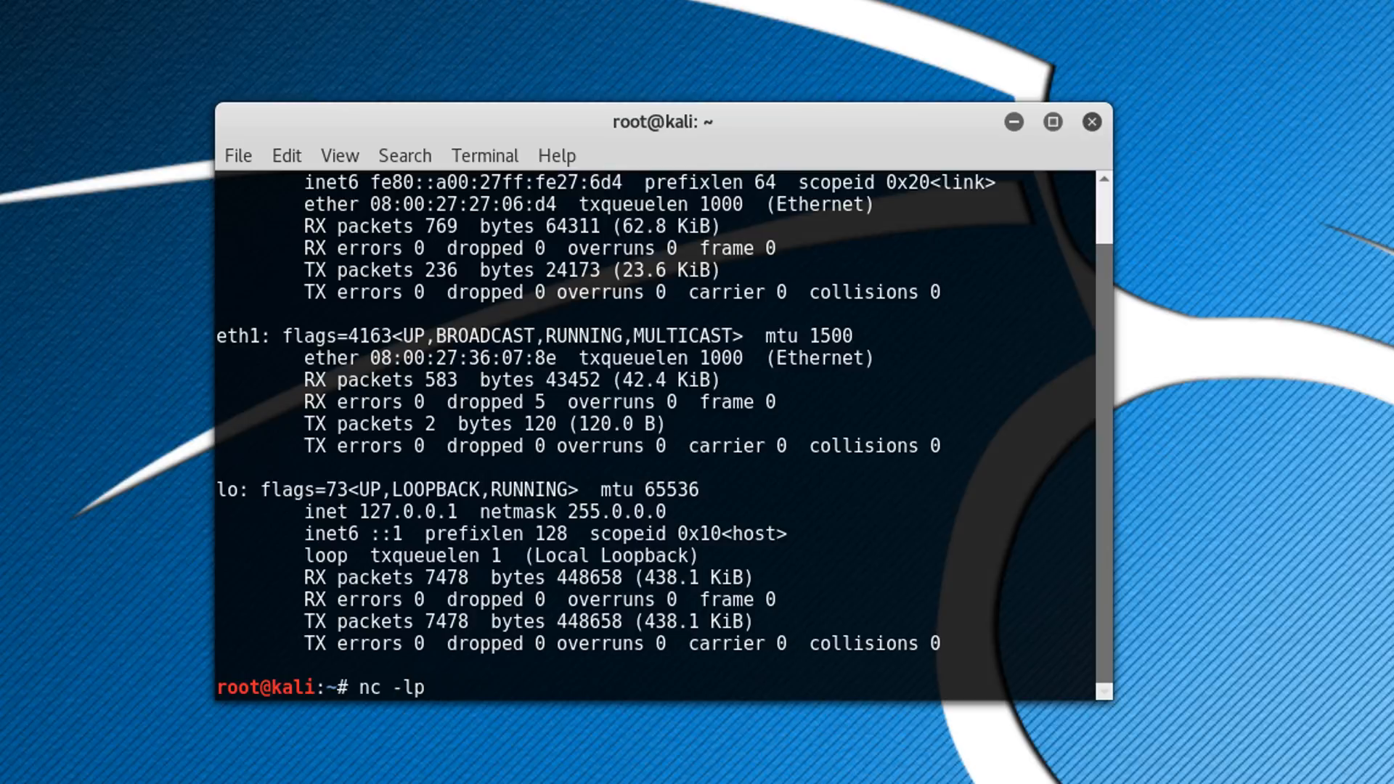
type("25")
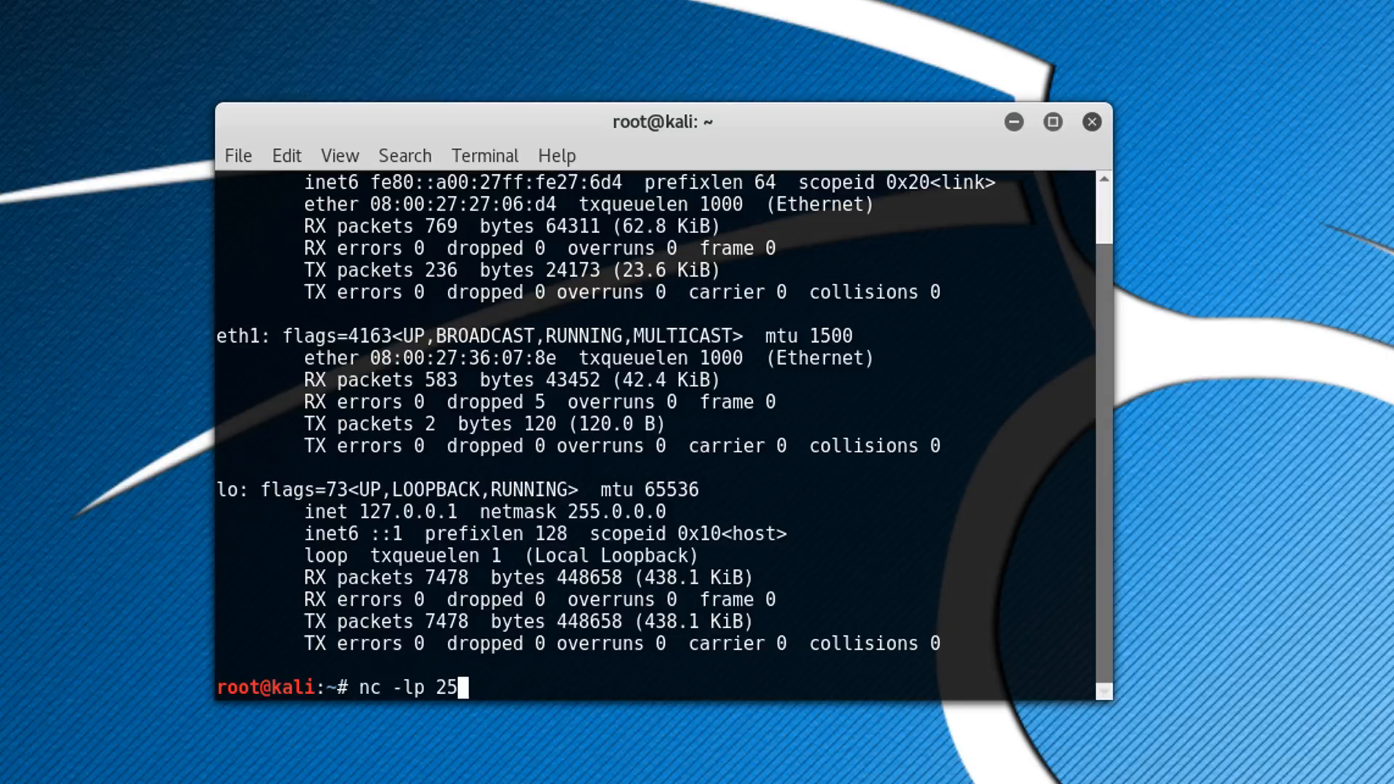
type("567")
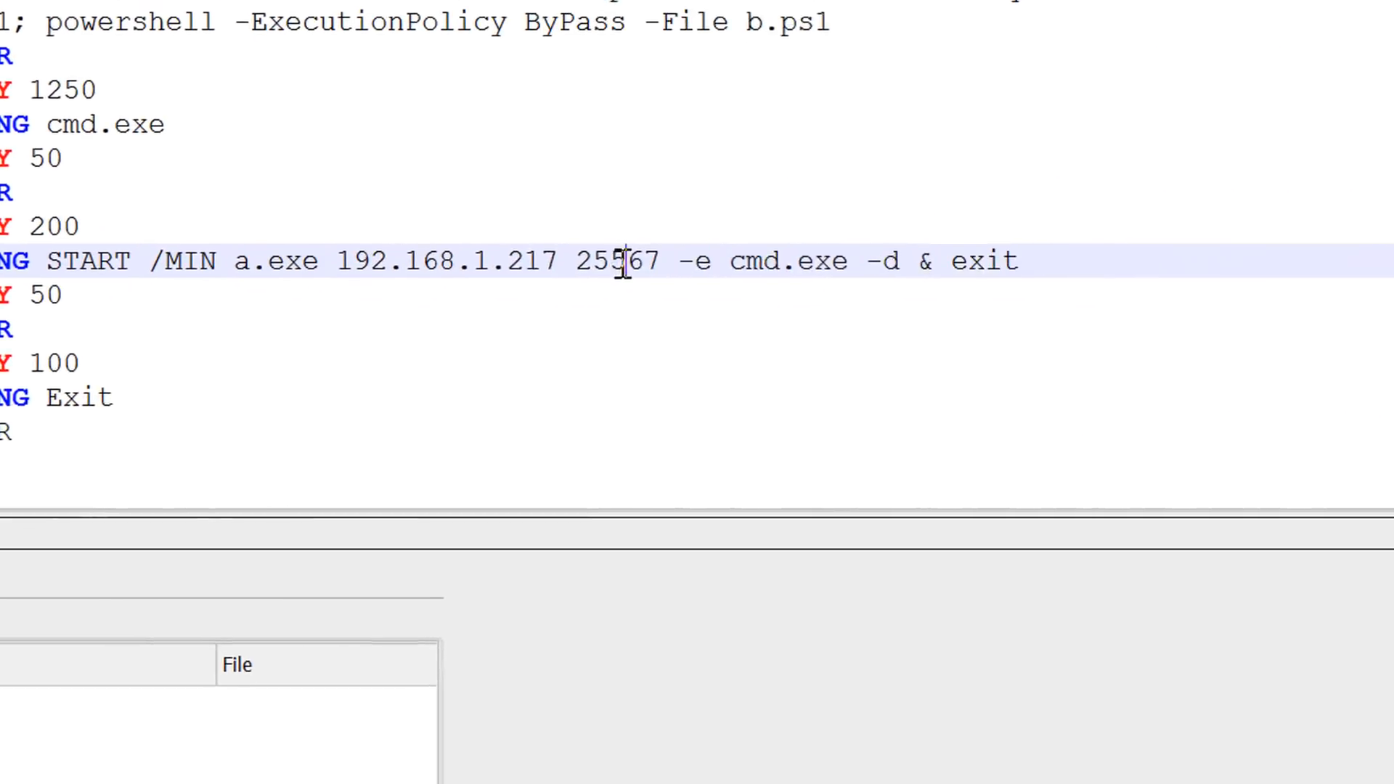
double_click(624, 260)
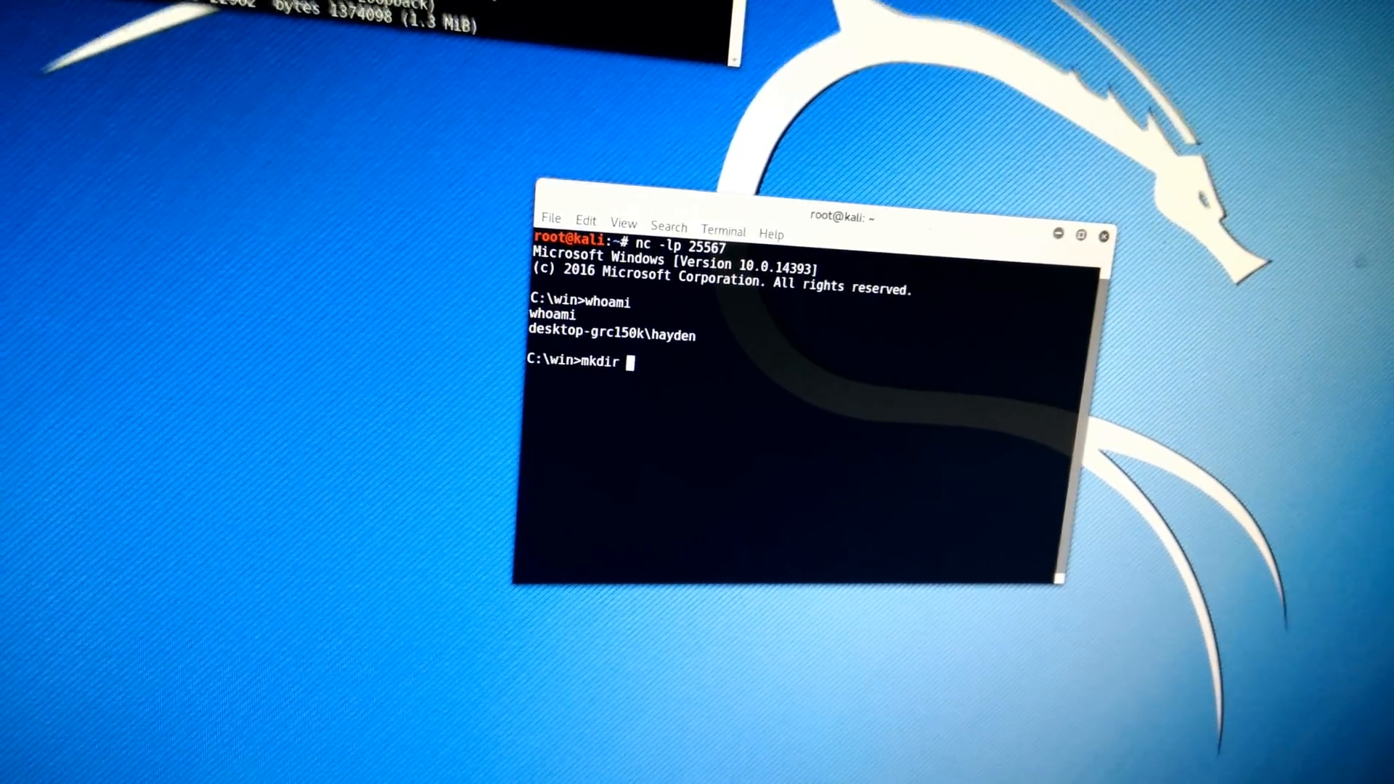
- Enter mkdir hacked at the remote C:\win prompt of the caught shell
type("hacked")
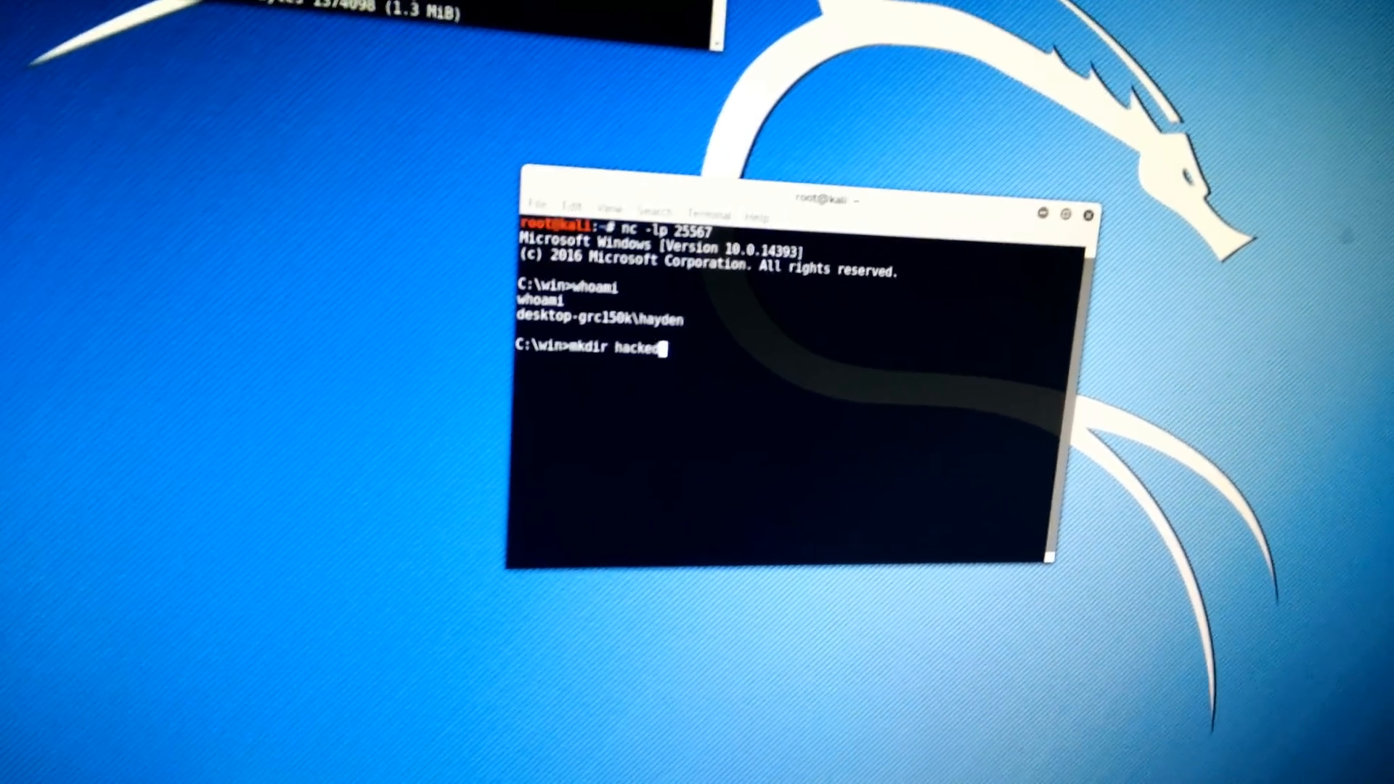